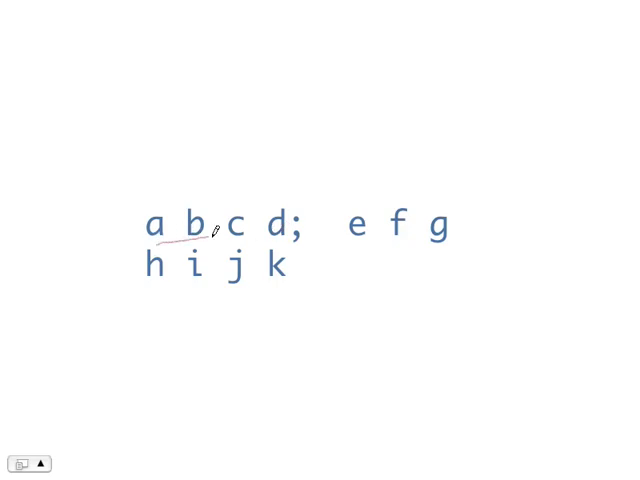
Underline a and b, box the script text, and draw an arrow to 'Tcl interpreter'.
{"action": "left_click_drag", "start_coordinate": [345, 247], "coordinate": [445, 235]}
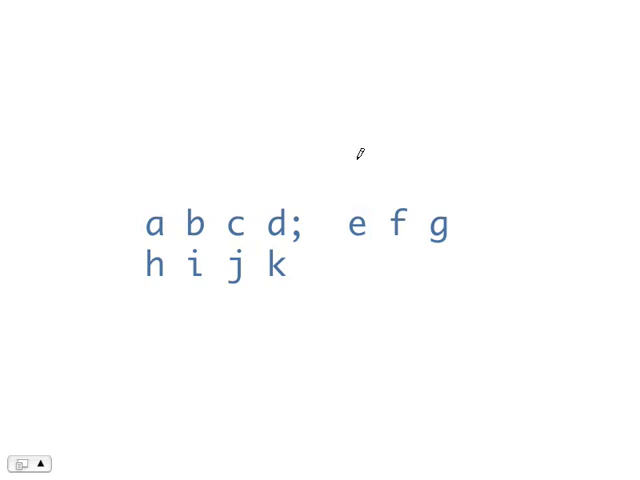
{"action": "left_click_drag", "start_coordinate": [147, 163], "coordinate": [435, 159]}
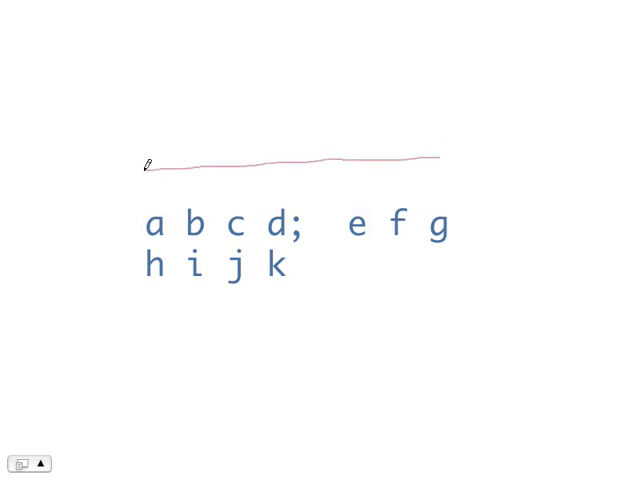
{"action": "left_click_drag", "start_coordinate": [145, 160], "coordinate": [455, 310]}
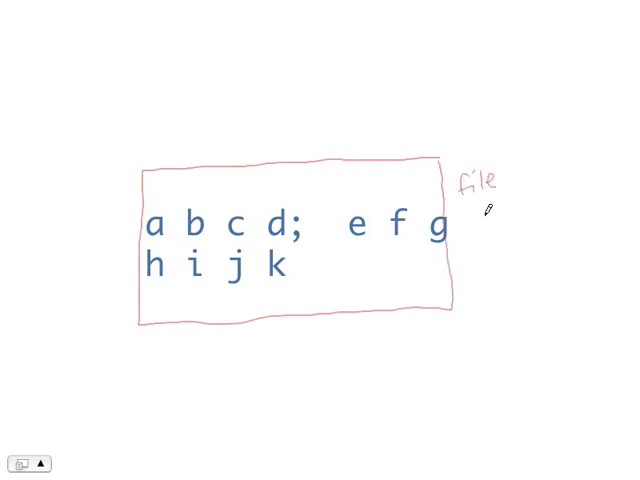
{"action": "left_click_drag", "start_coordinate": [487, 210], "coordinate": [527, 262]}
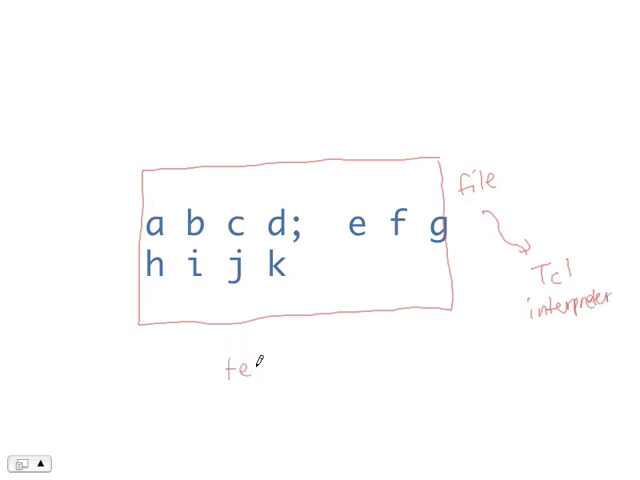
Write 'test.tcl' below the boxed file.
{"action": "type", "text": "st.t"}
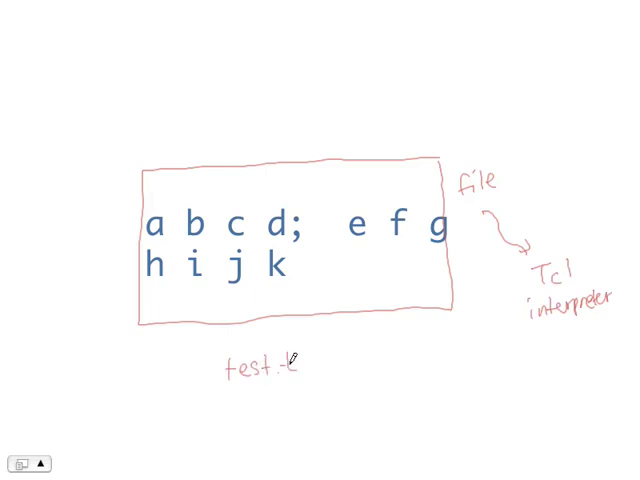
{"action": "type", "text": "cl"}
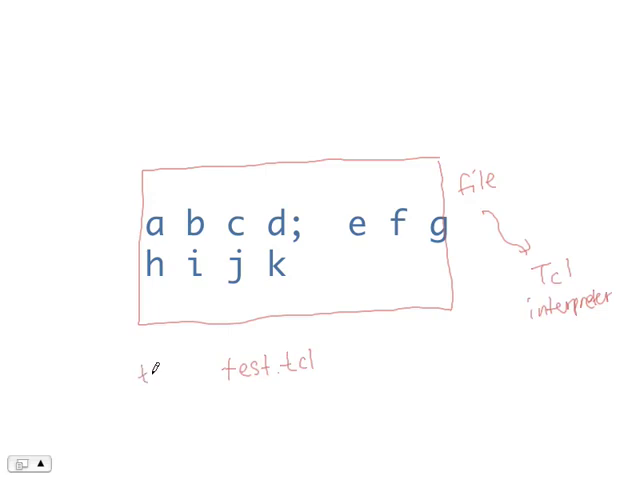
{"action": "type", "text": "cl"}
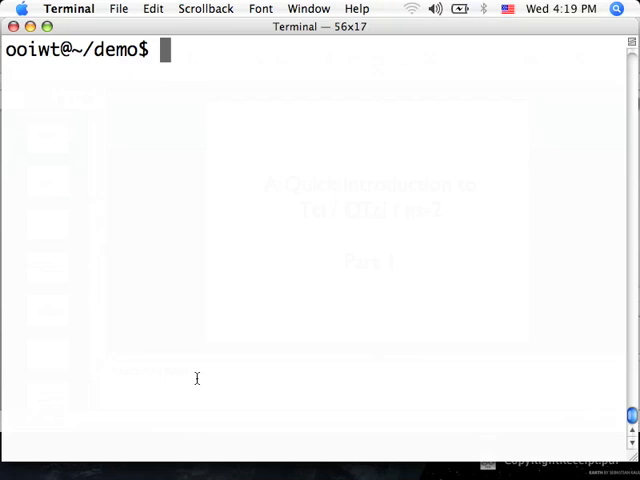
Launch tclsh and run set a 1, which echoes 1.
{"action": "type", "text": "tclsh"}
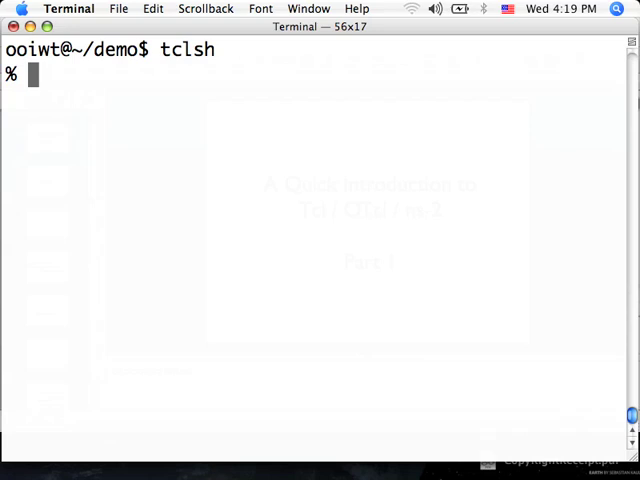
{"action": "type", "text": "set"}
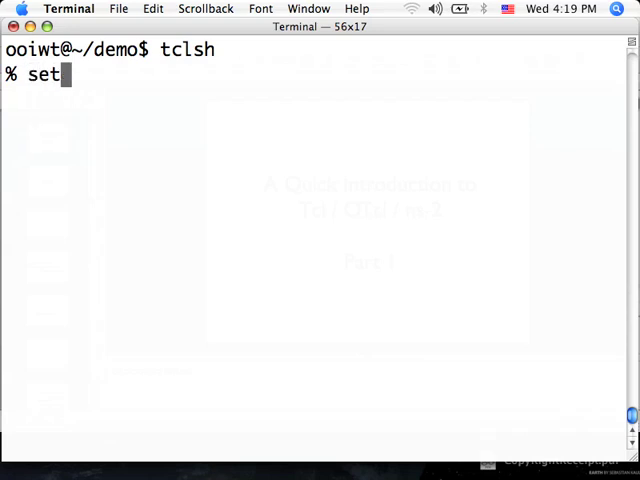
{"action": "type", "text": "\" \""}
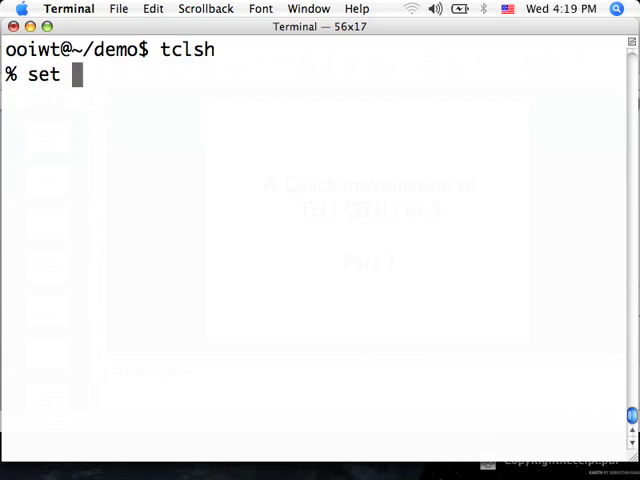
{"action": "type", "text": "a"}
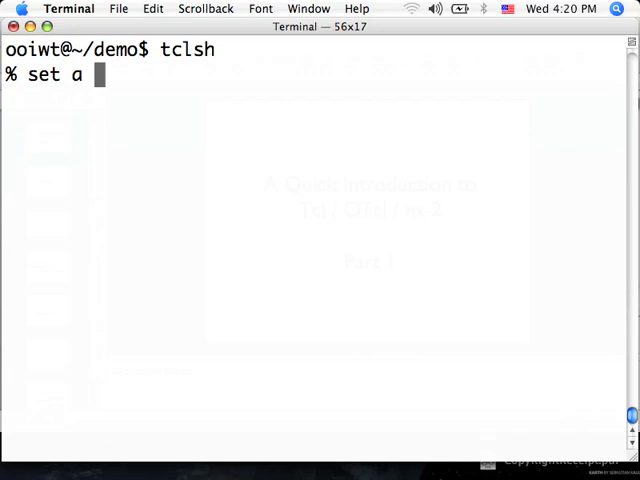
{"action": "type", "text": "1"}
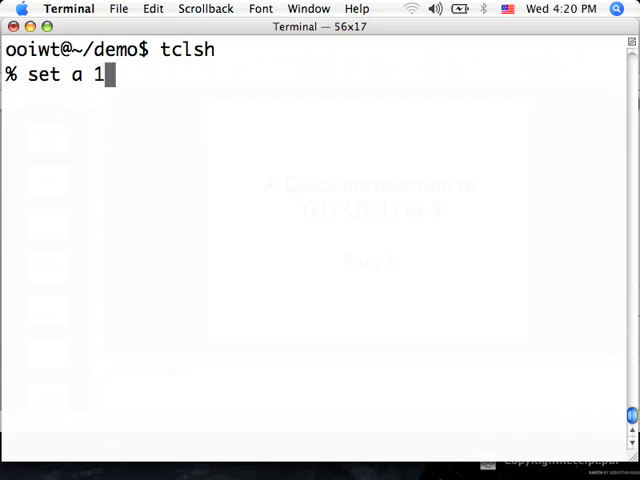
{"action": "key", "text": "Return"}
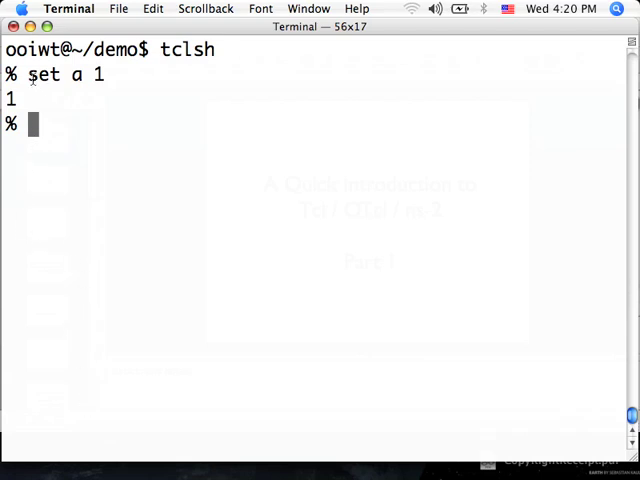
{"action": "double_click", "coordinate": [40, 75]}
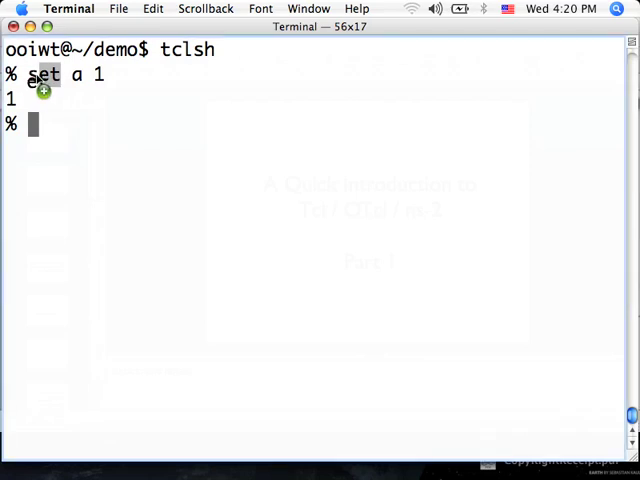
{"action": "type", "text": "et"}
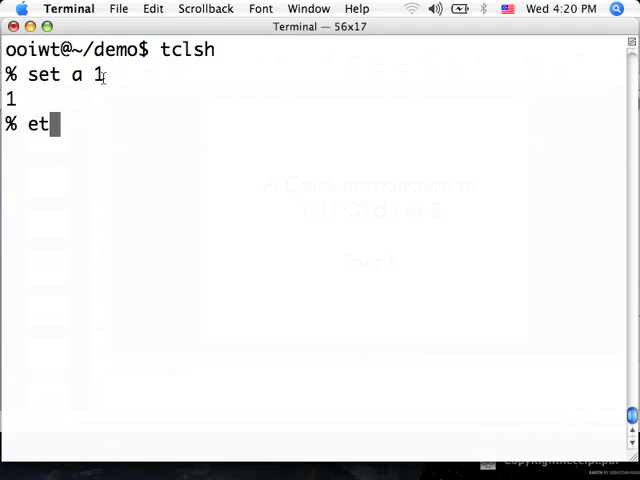
{"action": "key", "text": "BackSpace"}
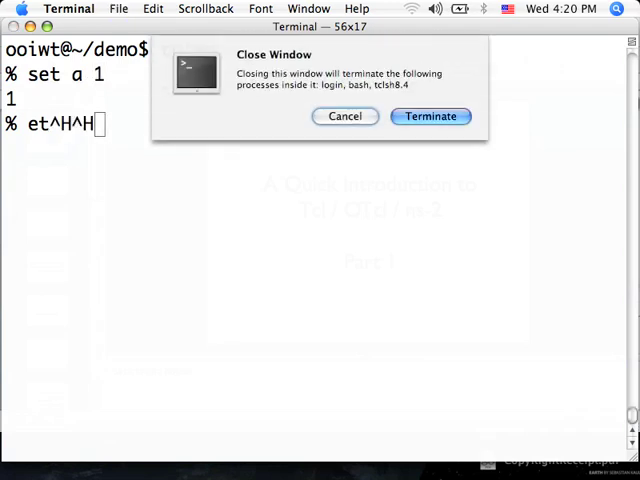
{"action": "left_click", "coordinate": [344, 116]}
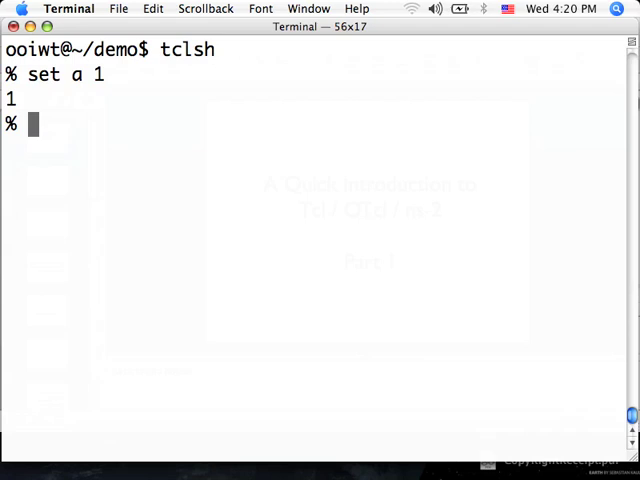
Evaluate expr 1 + 2 to return 3, and begin a puts command.
{"action": "type", "text": "expr"}
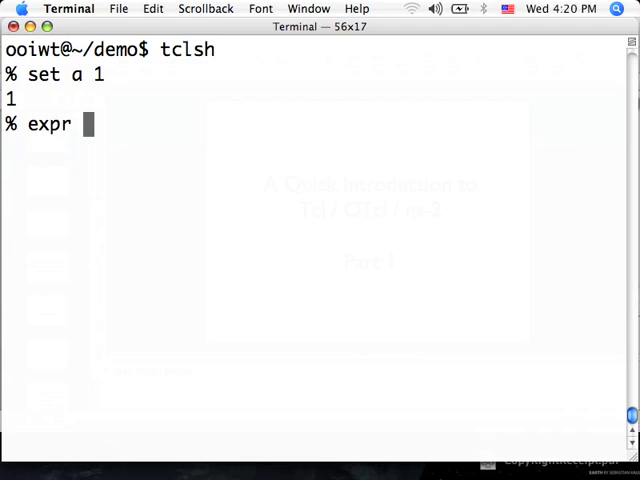
{"action": "type", "text": "1 + 2"}
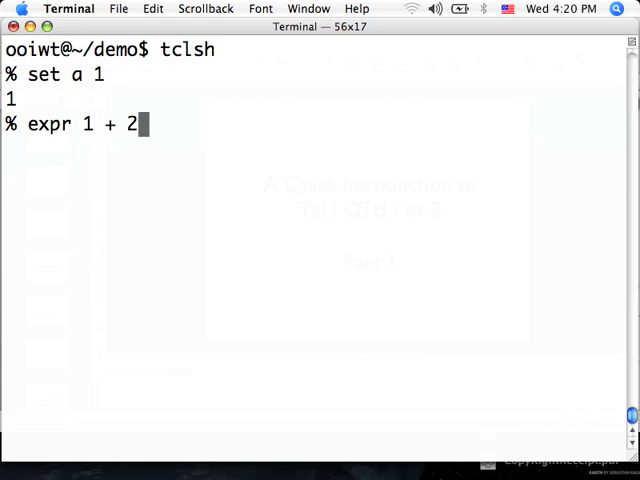
{"action": "key", "text": "Return"}
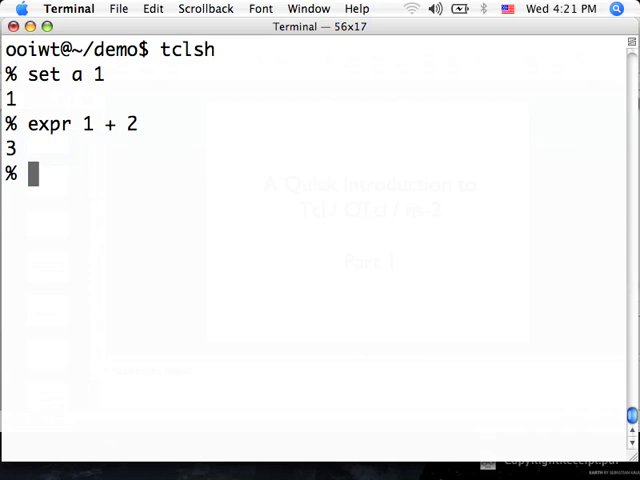
{"action": "type", "text": "puts"}
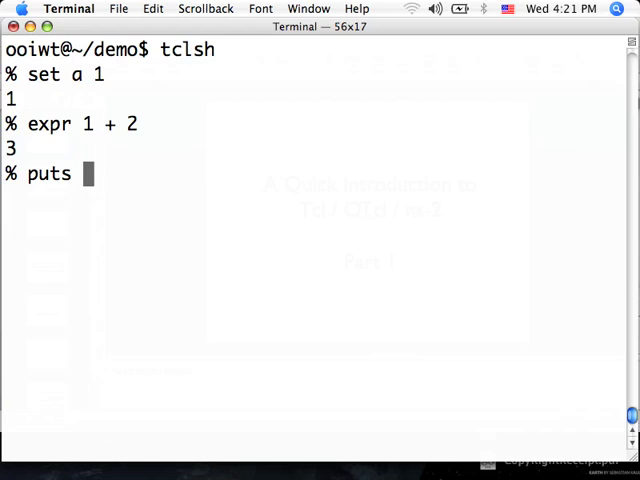
Run puts Hello and puts 1, highlighting the argument 1.
{"action": "type", "text": "Hello"}
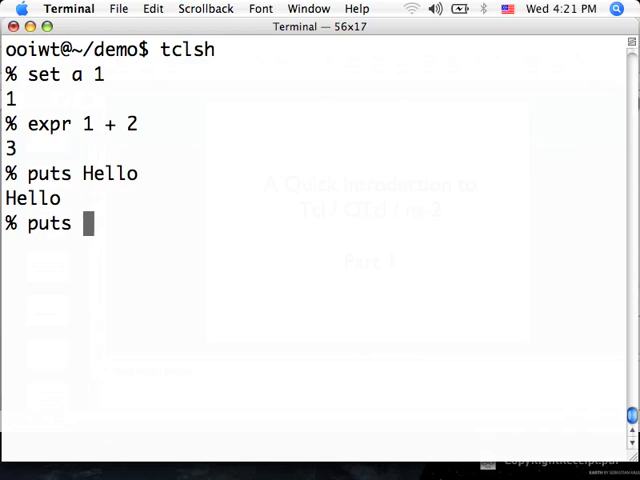
{"action": "type", "text": "1"}
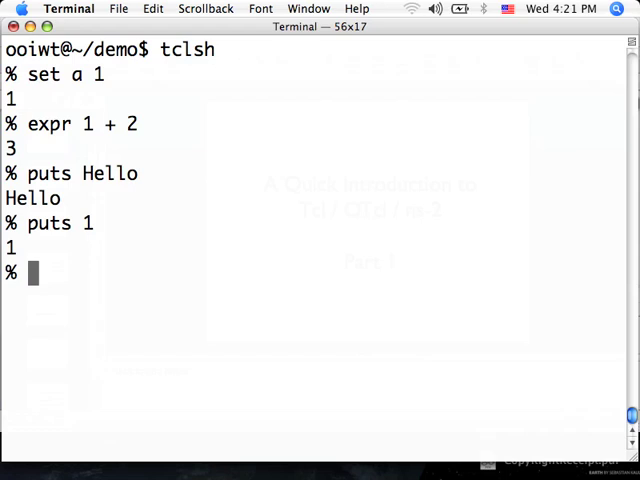
{"action": "mouse_move", "coordinate": [57, 247]}
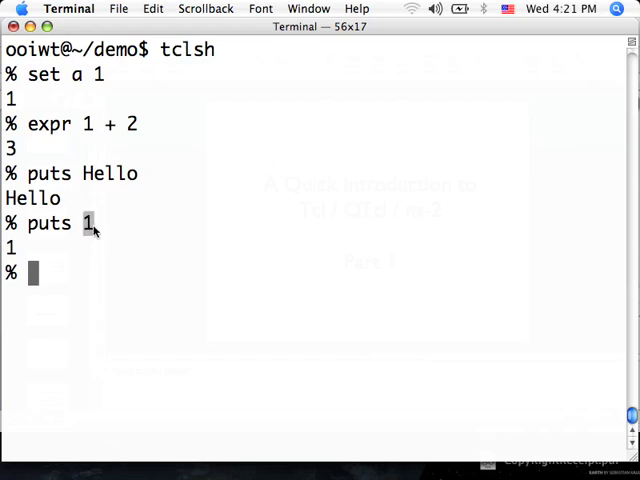
{"action": "double_click", "coordinate": [47, 223]}
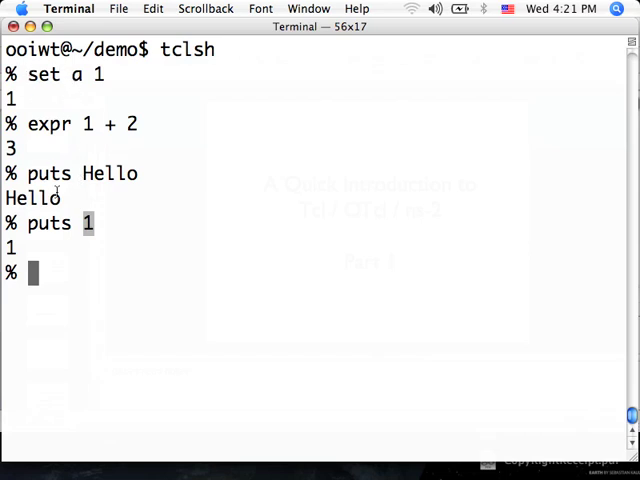
{"action": "mouse_move", "coordinate": [138, 172]}
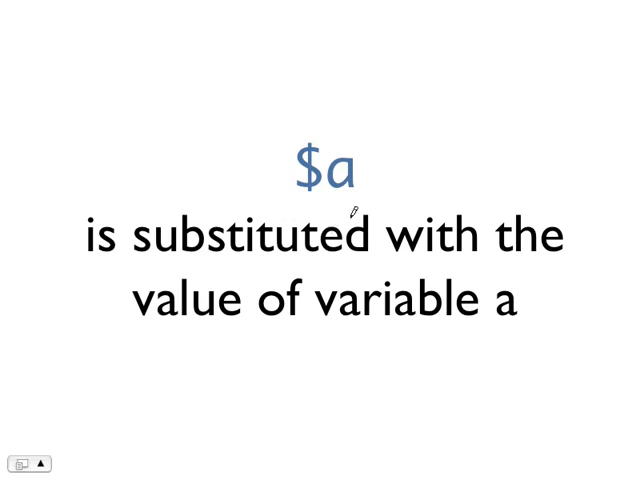
{"action": "mouse_move", "coordinate": [345, 212]}
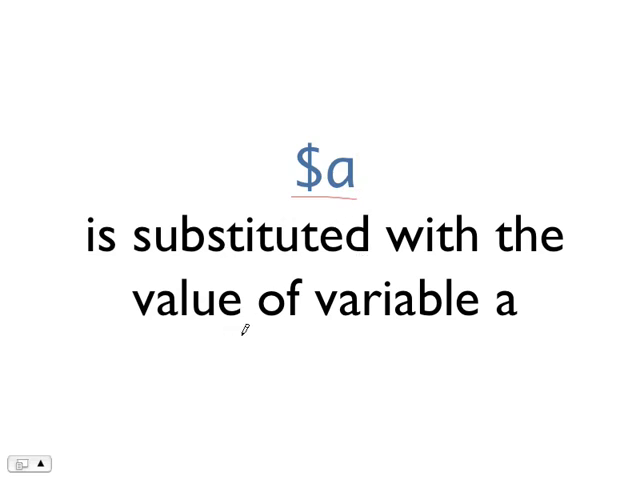
{"action": "mouse_move", "coordinate": [402, 338]}
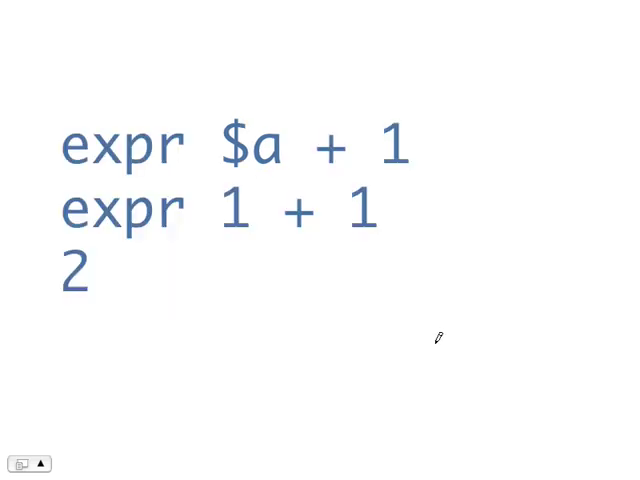
{"action": "mouse_move", "coordinate": [66, 167]}
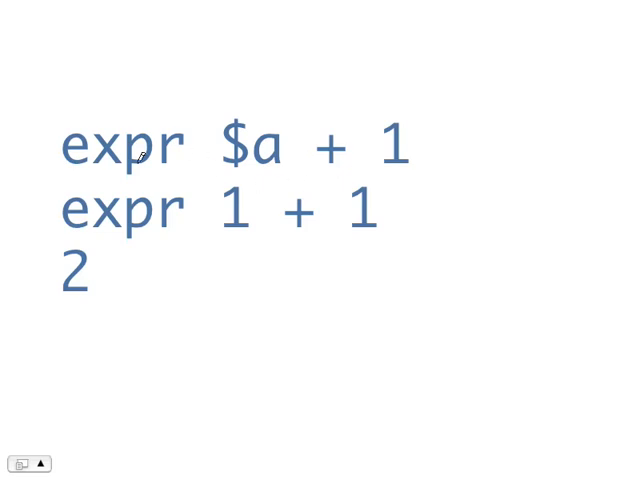
{"action": "mouse_move", "coordinate": [223, 165]}
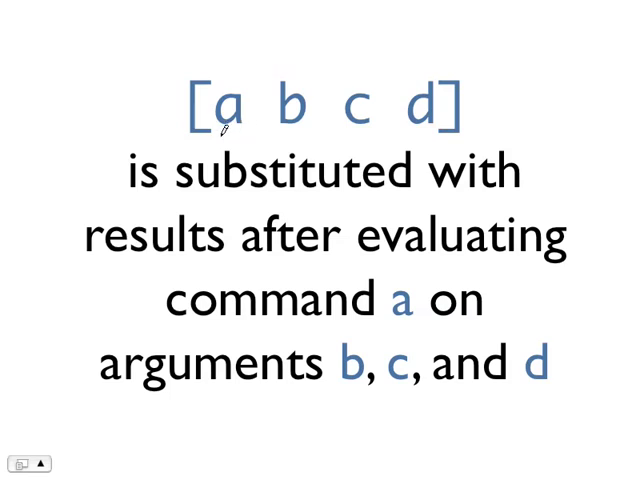
Circle command a and arguments b c d in red on the [a b c d] slide.
{"action": "left_click_drag", "start_coordinate": [223, 133], "coordinate": [435, 140]}
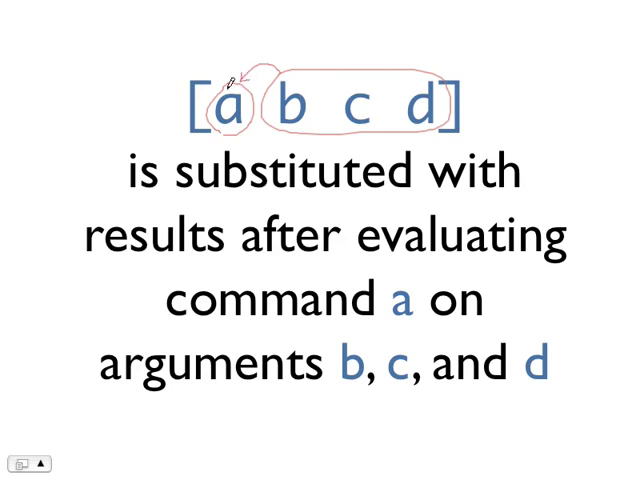
{"action": "mouse_move", "coordinate": [476, 75]}
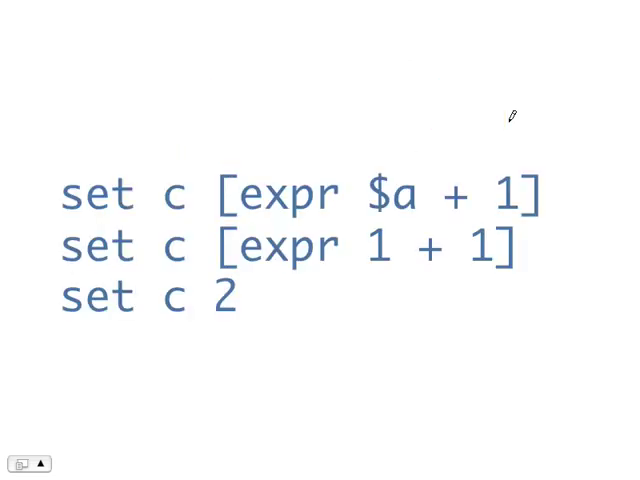
{"action": "mouse_move", "coordinate": [196, 199]}
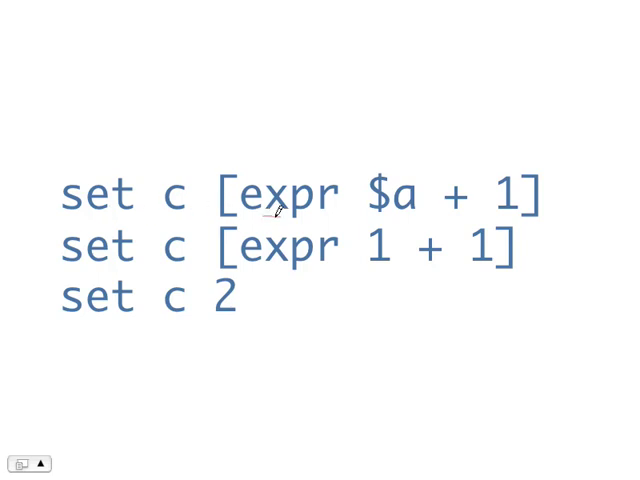
Underline expr 1 + 1 in red on the set c [expr $a + 1] slide.
{"action": "left_click_drag", "start_coordinate": [268, 213], "coordinate": [500, 210]}
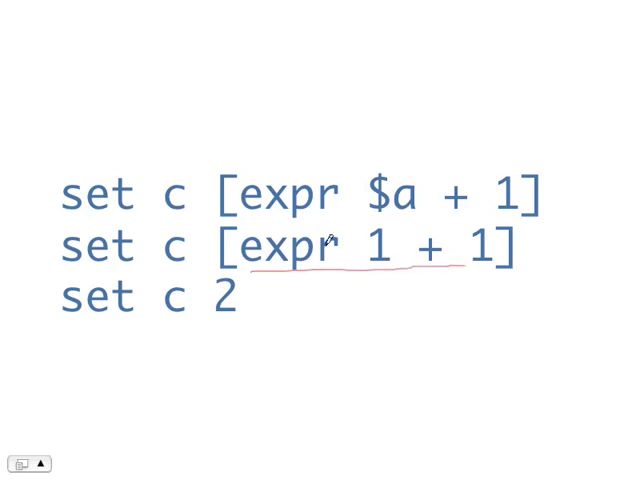
{"action": "mouse_move", "coordinate": [497, 255]}
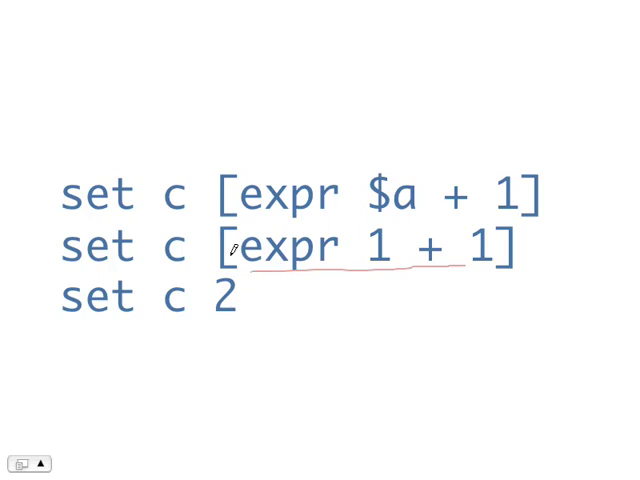
{"action": "mouse_move", "coordinate": [475, 260]}
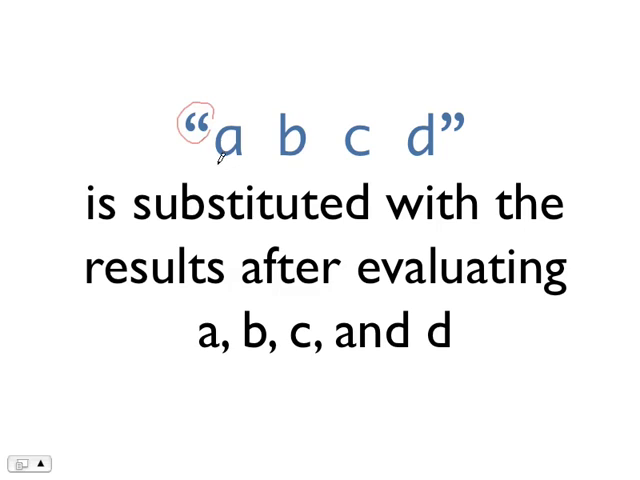
Underline the quoted a b c d and circle the closing quotation mark.
{"action": "left_click_drag", "start_coordinate": [220, 165], "coordinate": [385, 172]}
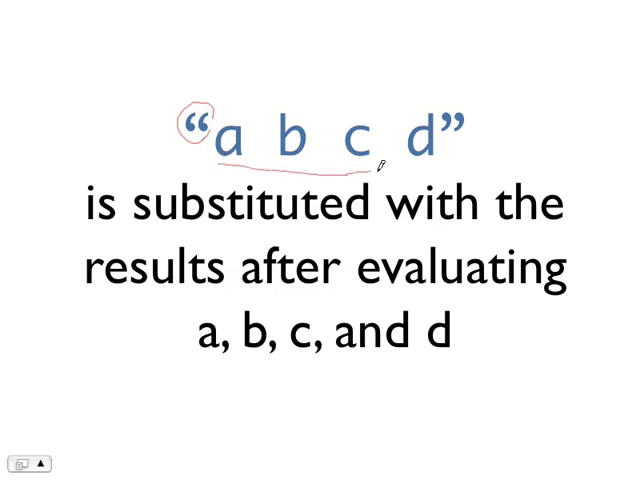
{"action": "left_click_drag", "start_coordinate": [385, 165], "coordinate": [445, 120]}
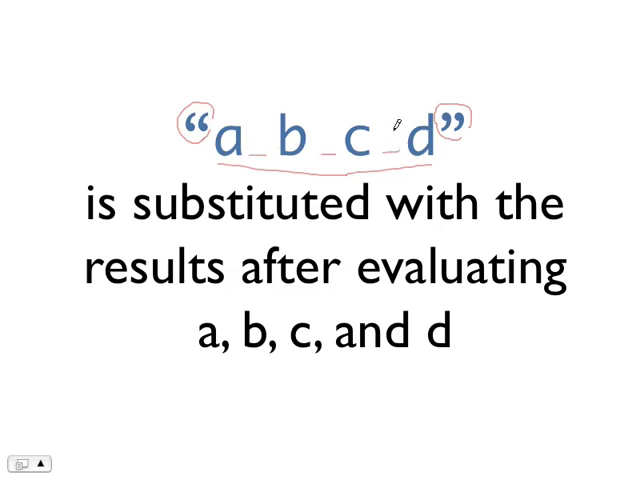
{"action": "mouse_move", "coordinate": [410, 92]}
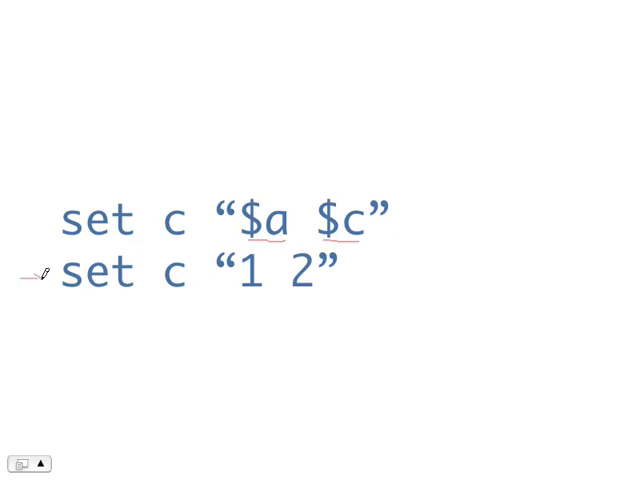
{"action": "mouse_move", "coordinate": [244, 270]}
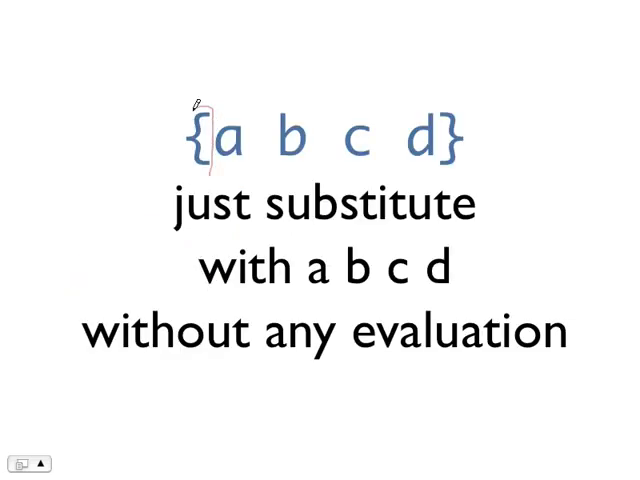
Circle the opening brace and underline a and b inside {a b c d}.
{"action": "left_click_drag", "start_coordinate": [200, 105], "coordinate": [195, 165]}
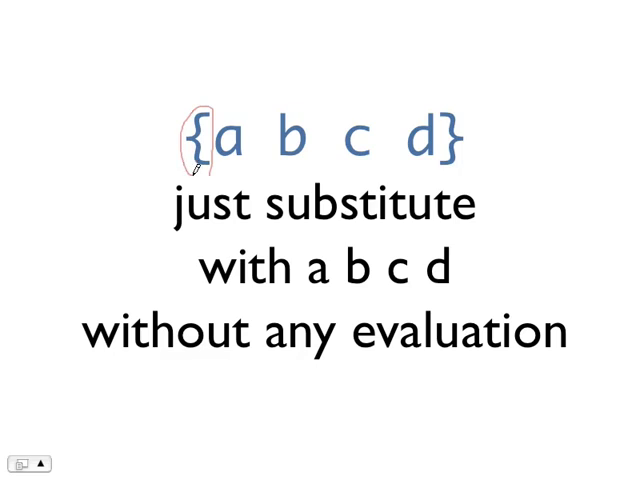
{"action": "mouse_move", "coordinate": [278, 160]}
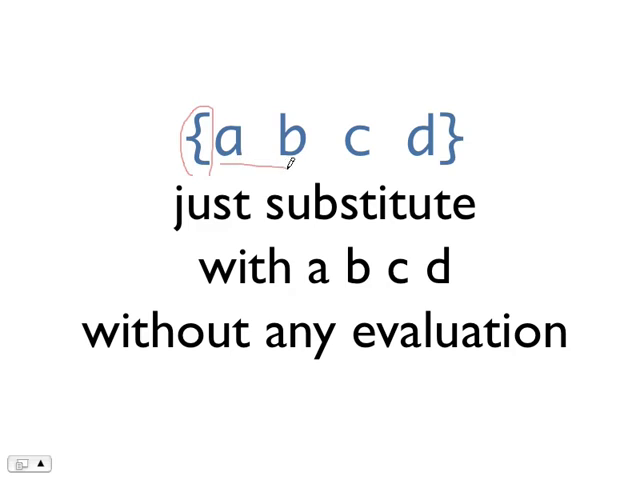
{"action": "left_click_drag", "start_coordinate": [280, 168], "coordinate": [470, 160]}
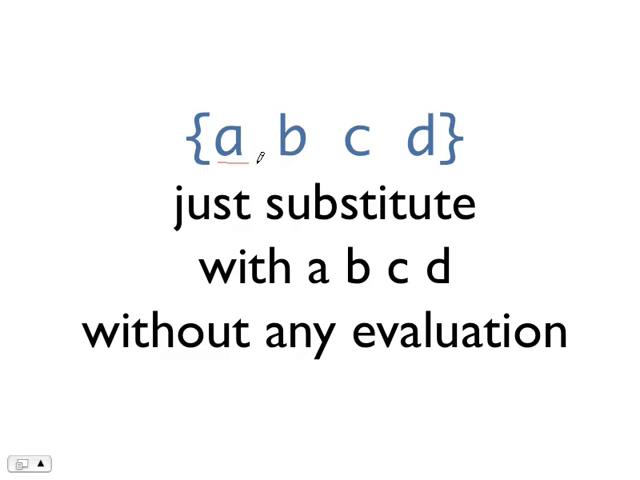
{"action": "left_click_drag", "start_coordinate": [255, 160], "coordinate": [425, 158]}
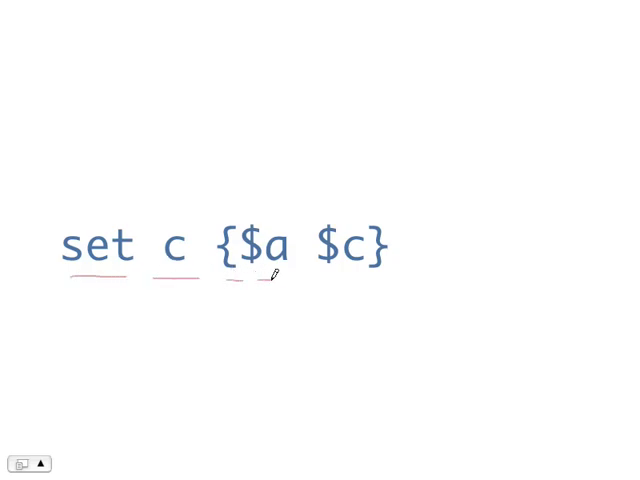
Underline $a and $c, then box $a $c together as one argument.
{"action": "left_click_drag", "start_coordinate": [275, 278], "coordinate": [335, 270]}
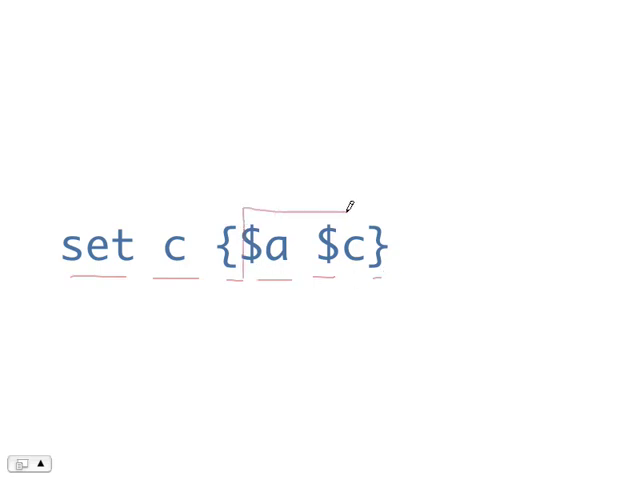
{"action": "left_click_drag", "start_coordinate": [348, 205], "coordinate": [322, 278]}
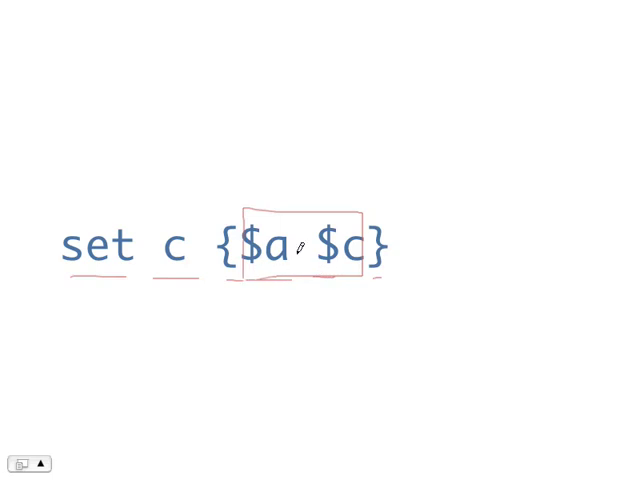
{"action": "mouse_move", "coordinate": [242, 205]}
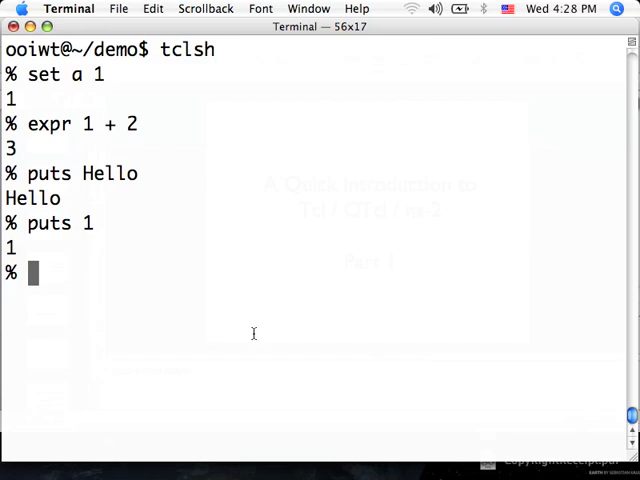
Set x to y in tclsh and print $x.
{"action": "type", "text": "set"}
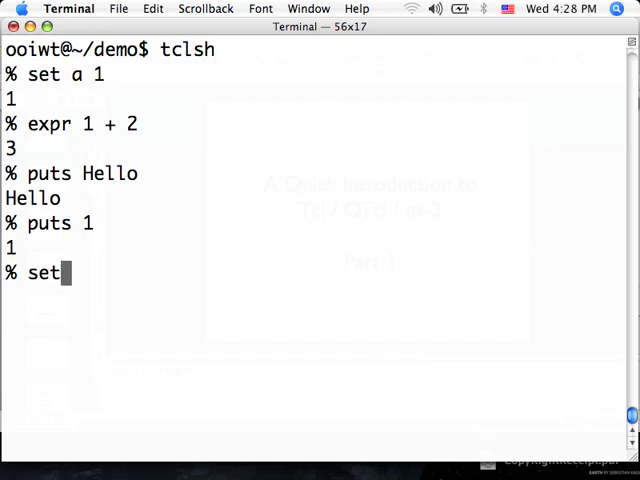
{"action": "type", "text": "x"}
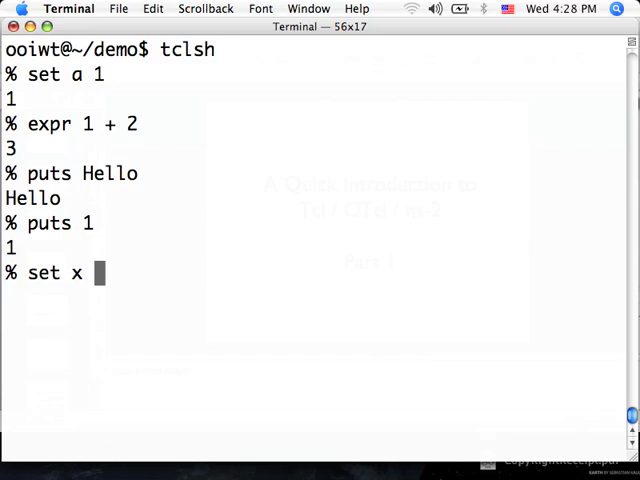
{"action": "type", "text": "y"}
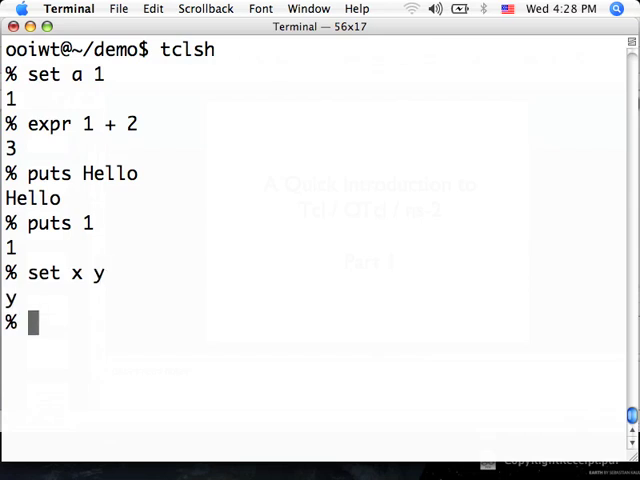
{"action": "type", "text": "p"}
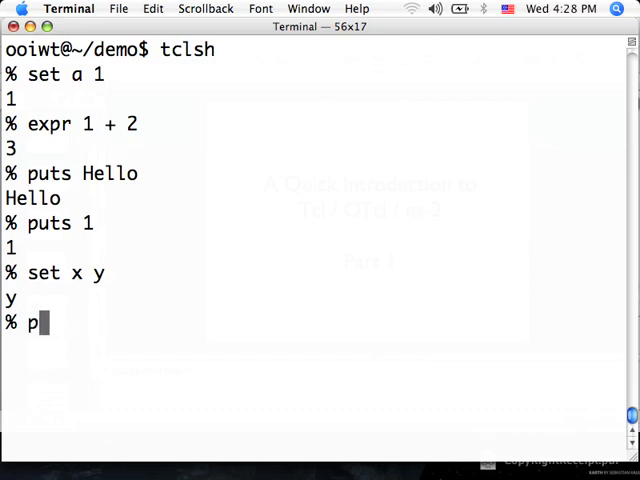
{"action": "type", "text": "uts $x"}
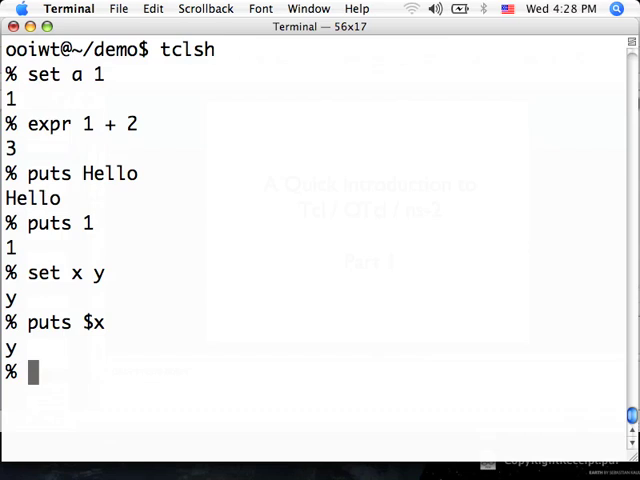
Run set $x 0, then puts $y to show y holds 0.
{"action": "type", "text": "set $x"}
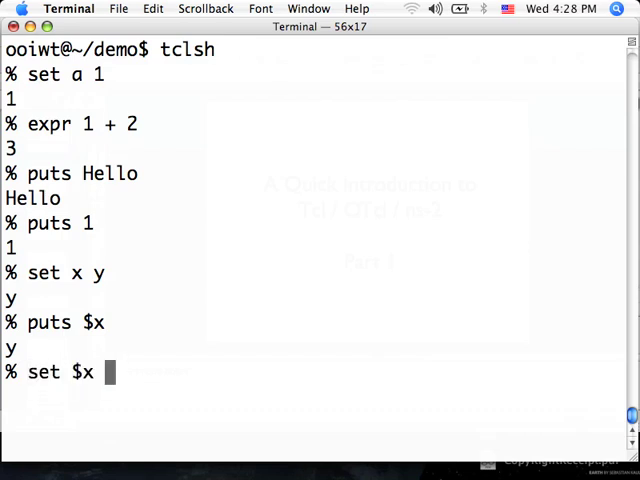
{"action": "type", "text": "0"}
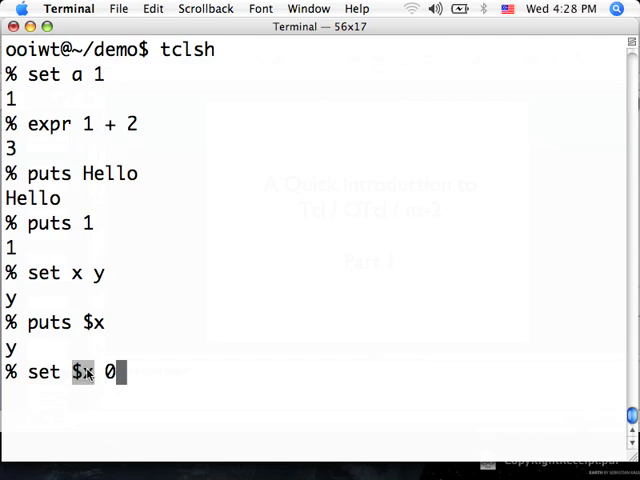
{"action": "mouse_move", "coordinate": [142, 382]}
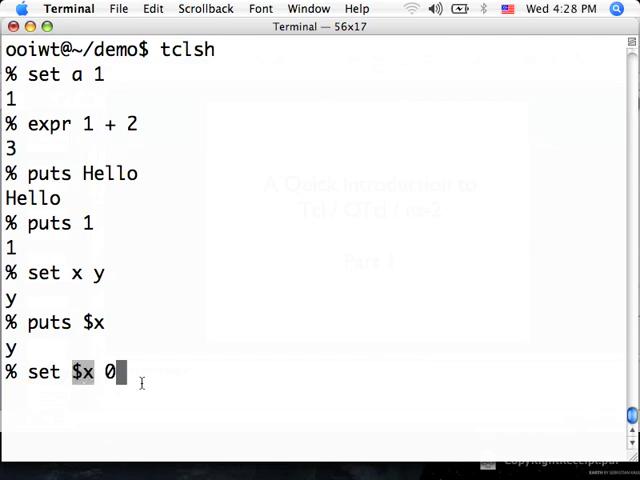
{"action": "mouse_move", "coordinate": [178, 370]}
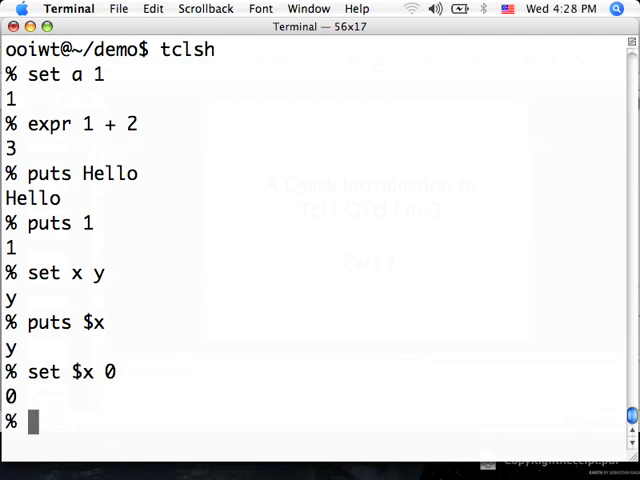
{"action": "type", "text": "set y"}
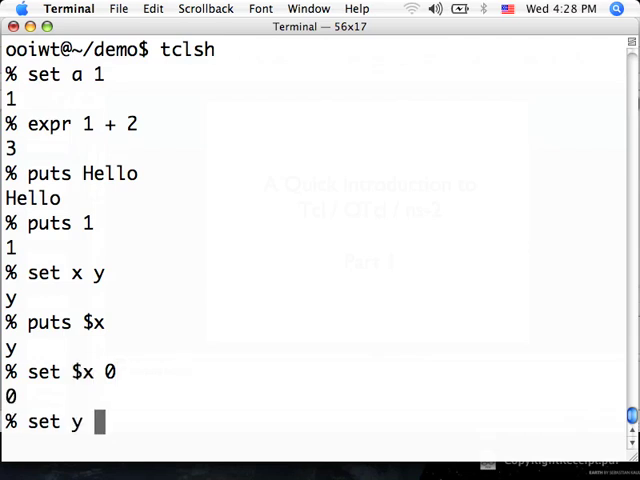
{"action": "key", "text": "BackSpace"}
{"action": "type", "text": "p"}
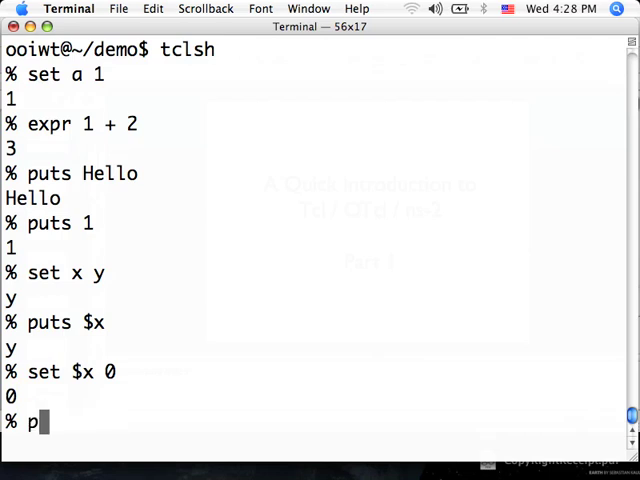
{"action": "type", "text": "uts $y"}
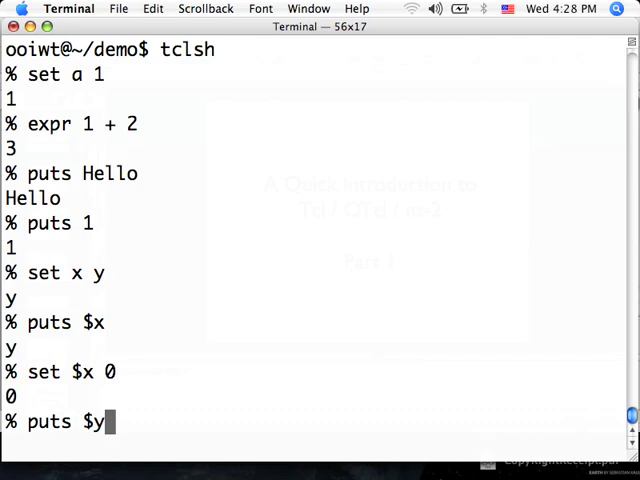
{"action": "key", "text": "Return"}
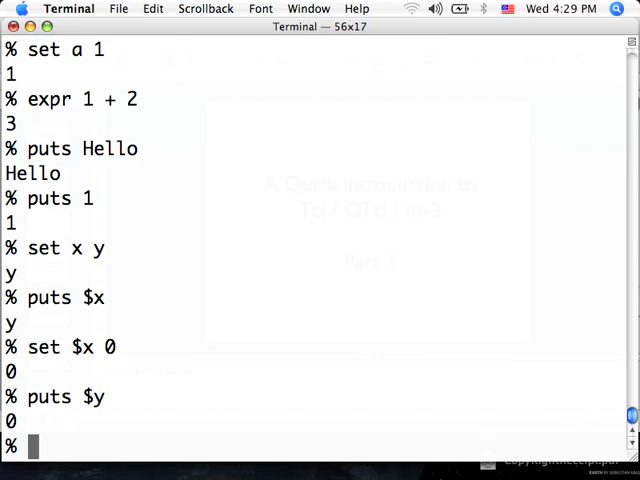
Set a to 1, b to 8, and c to [expr $a + $b], giving 9.
{"action": "type", "text": "set 1"}
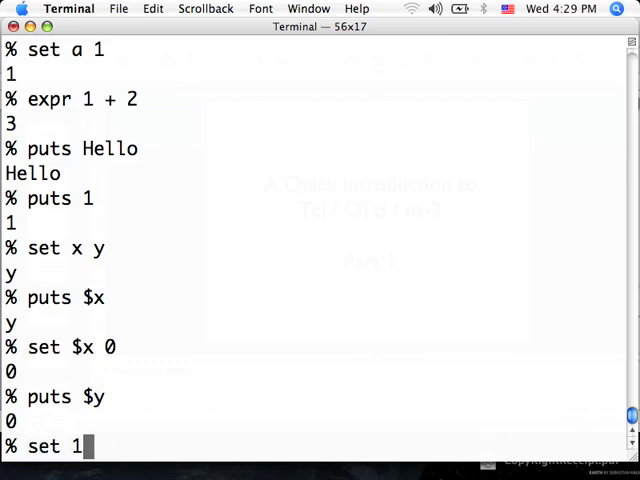
{"action": "key", "text": "Return"}
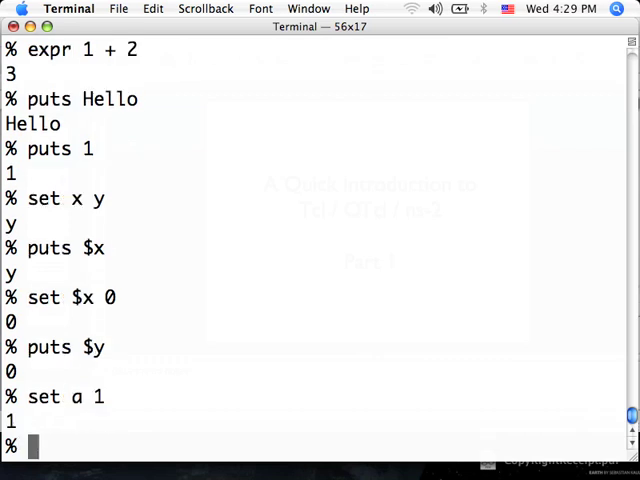
{"action": "type", "text": "set b"}
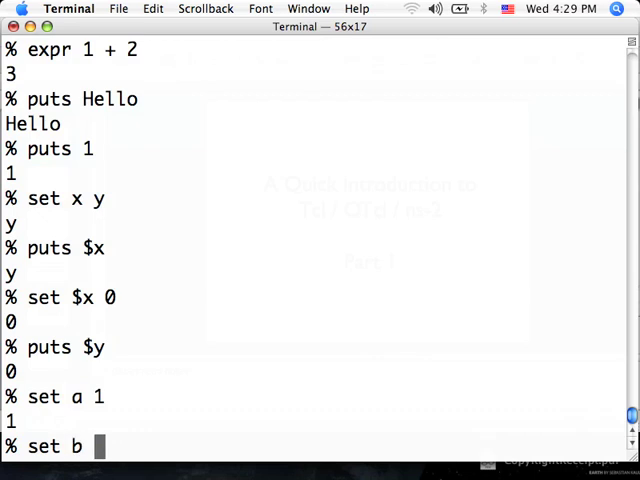
{"action": "type", "text": "8"}
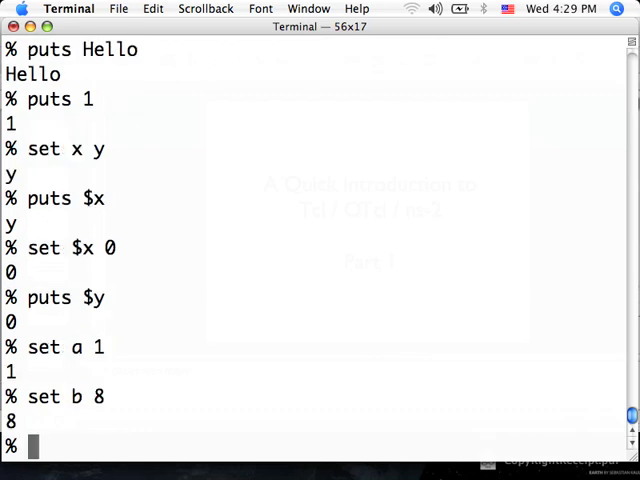
{"action": "type", "text": "set"}
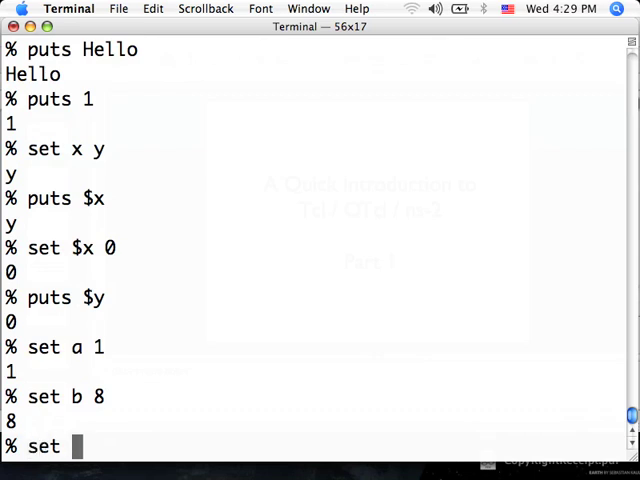
{"action": "type", "text": "c [expr"}
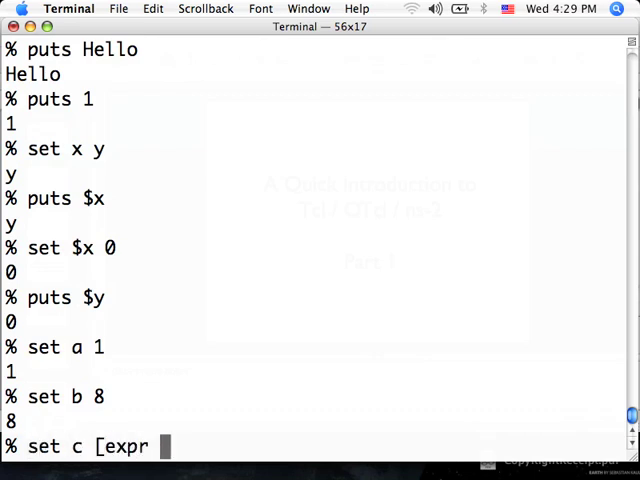
{"action": "type", "text": "$a + $b"}
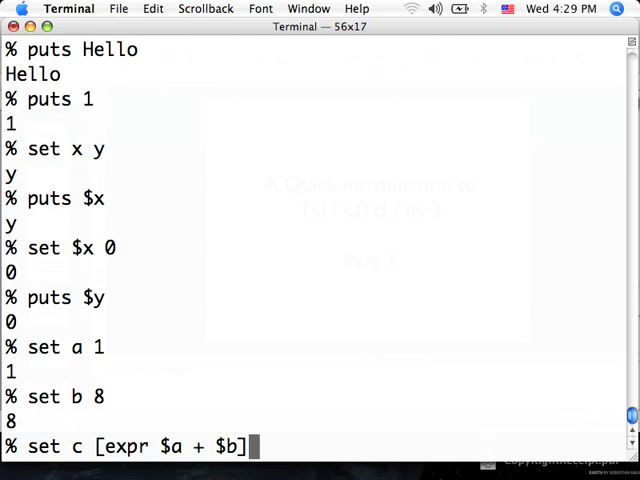
{"action": "key", "text": "Return"}
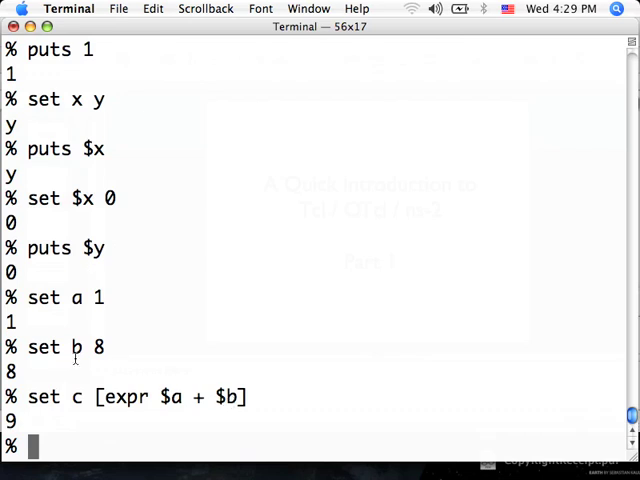
Begin entering the double-quoted assignment set c "expr ...".
{"action": "double_click", "coordinate": [122, 397]}
{"action": "type", "text": "puts $c"}
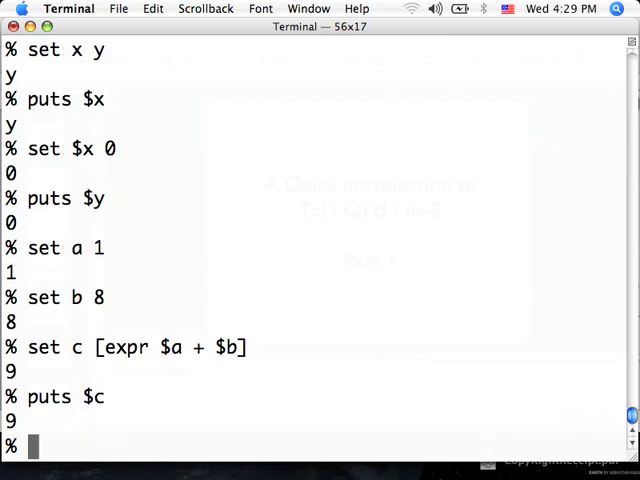
{"action": "type", "text": "set c \""}
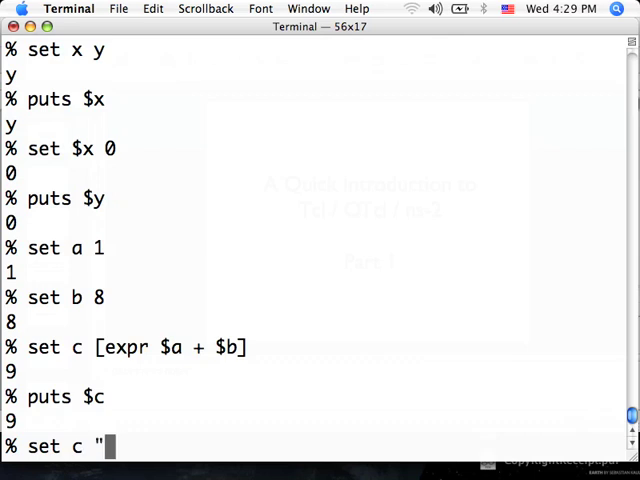
{"action": "type", "text": "expr"}
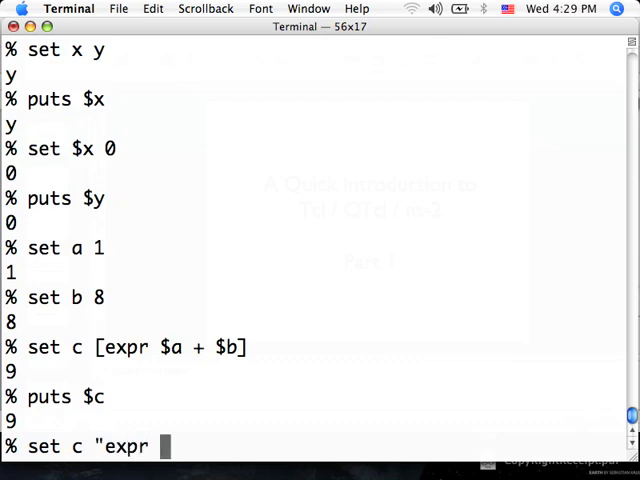
Complete and run set c "expr $a + $b", returning the unevaluated string expr 1 + 8.
{"action": "type", "text": "$a + $b"}
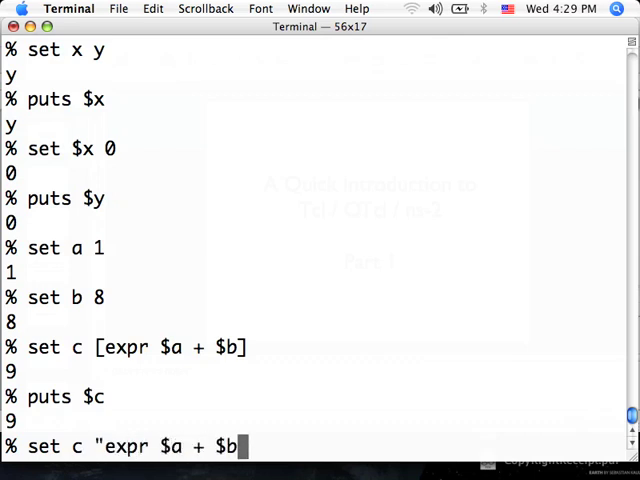
{"action": "type", "text": "\""}
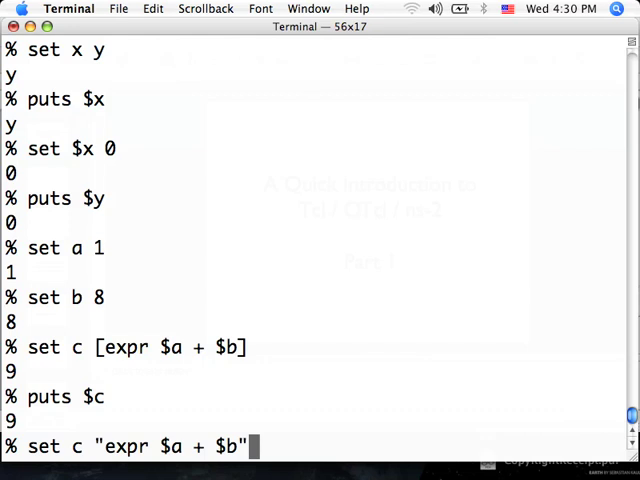
{"action": "key", "text": "Return"}
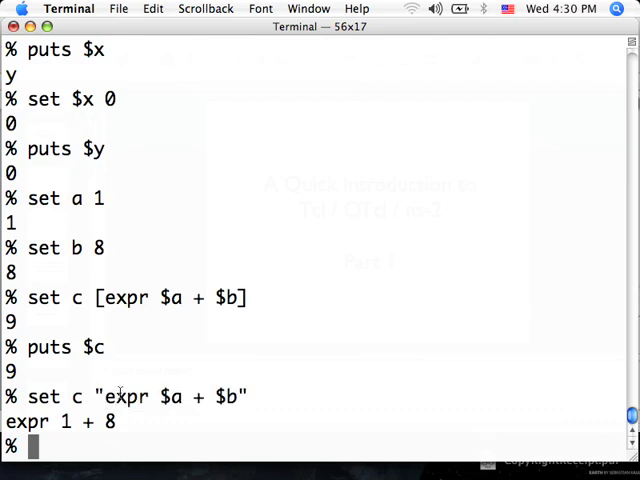
{"action": "double_click", "coordinate": [178, 397]}
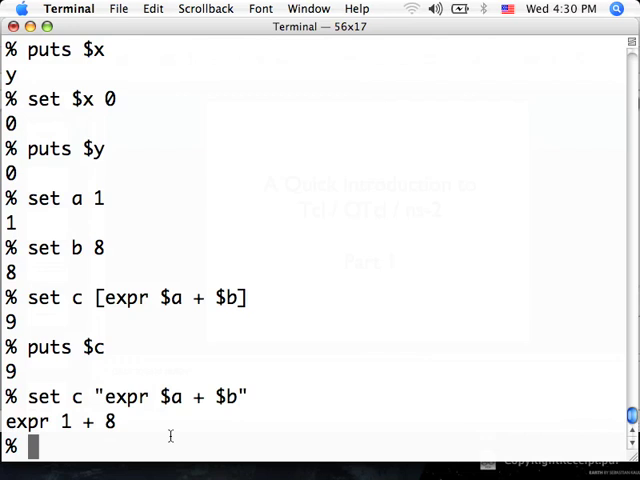
Run set c {expr $a + $b} and puts $c, both showing unsubstituted expr $a + $b.
{"action": "type", "text": "set c }"}
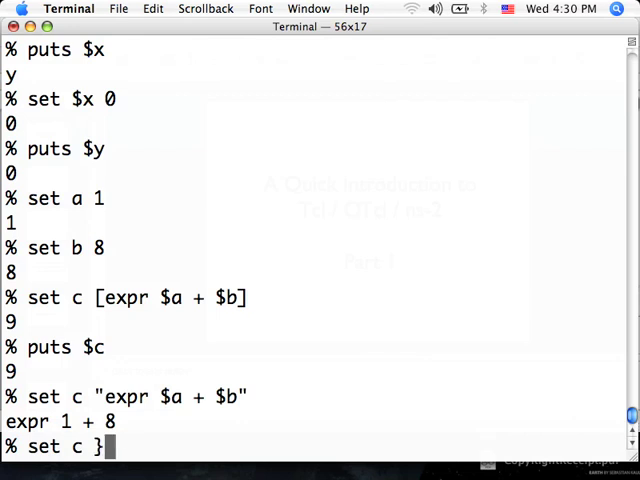
{"action": "type", "text": "{"}
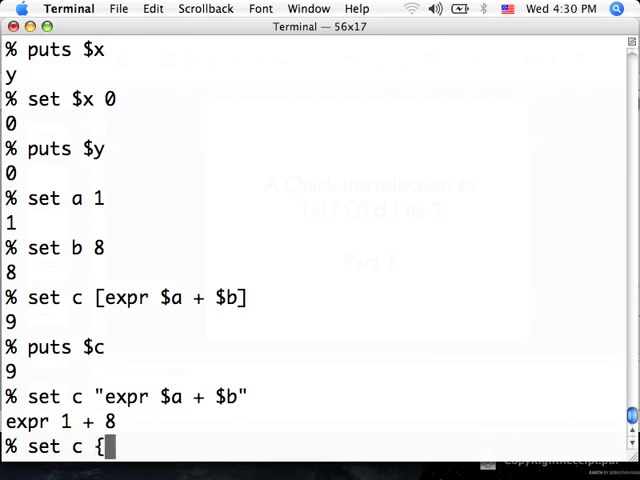
{"action": "type", "text": "ex"}
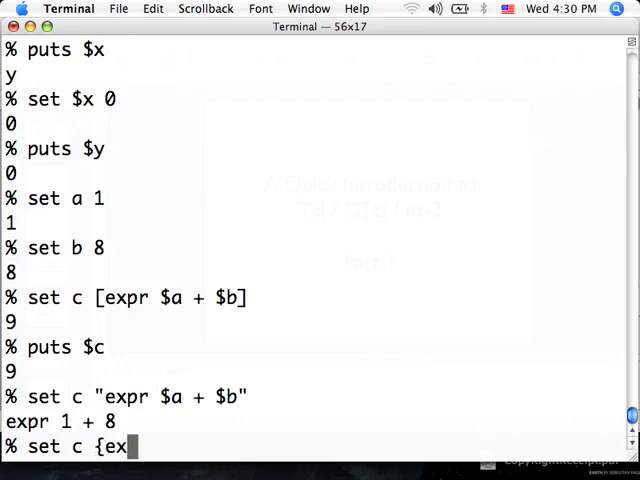
{"action": "type", "text": "pr $a + $b"}
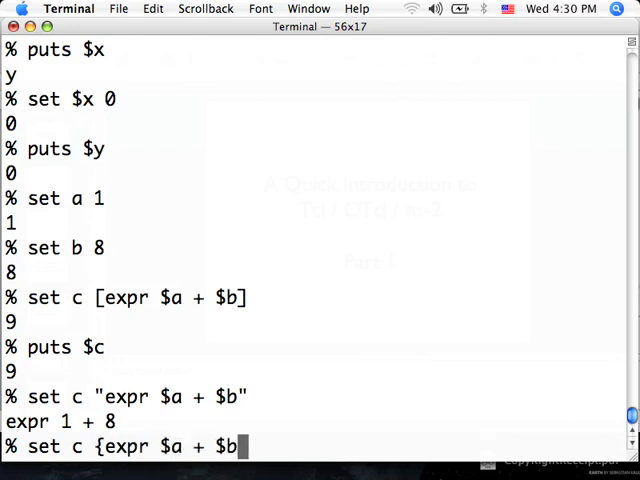
{"action": "key", "text": "Return"}
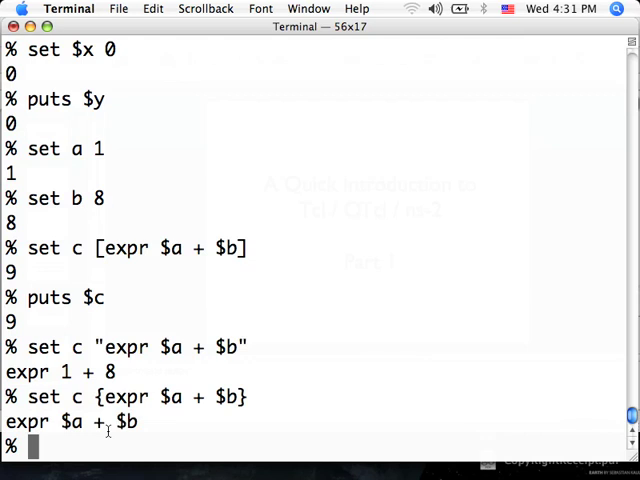
{"action": "type", "text": "puts $c"}
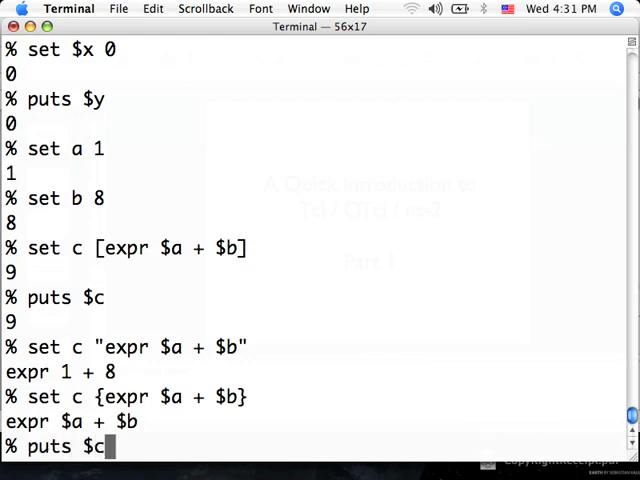
{"action": "key", "text": "Return"}
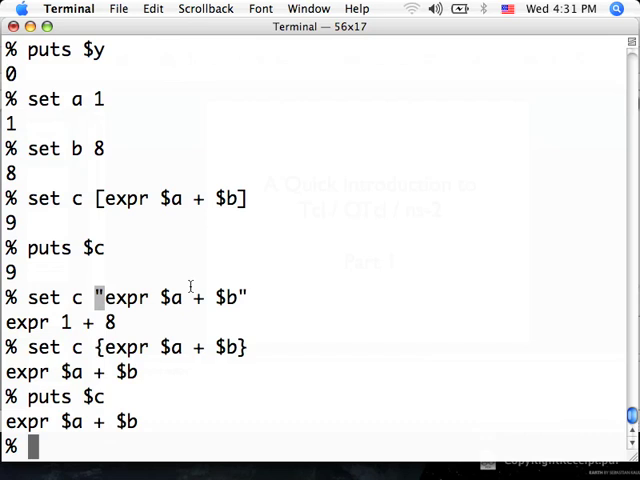
Run while {$b > 1} { set b [expr $b - 1] ; puts $b }, printing 7 down to 1.
{"action": "type", "text": "while"}
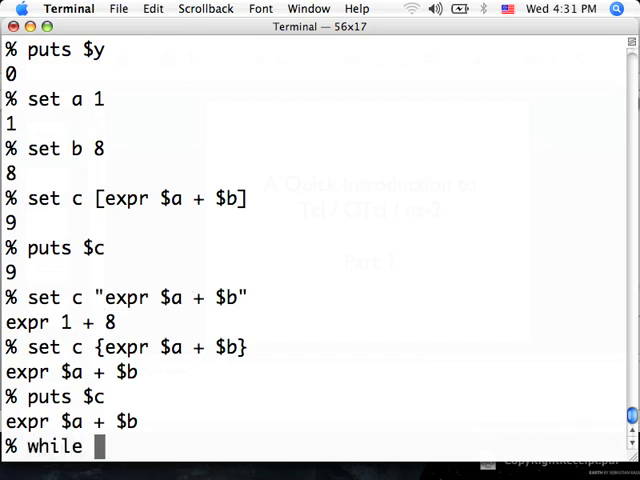
{"action": "key", "text": "BackSpace"}
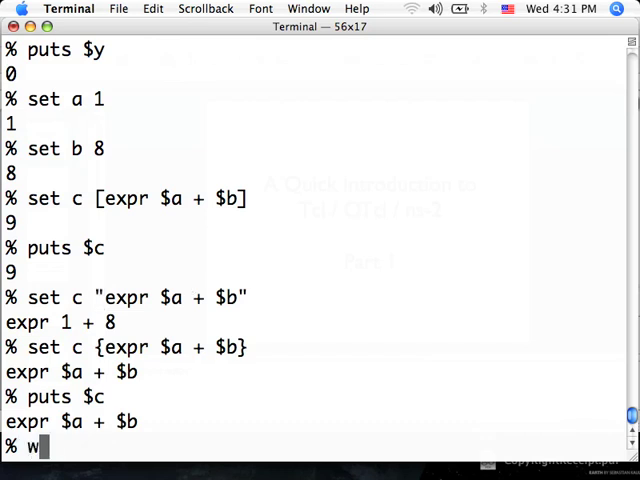
{"action": "type", "text": "hile"}
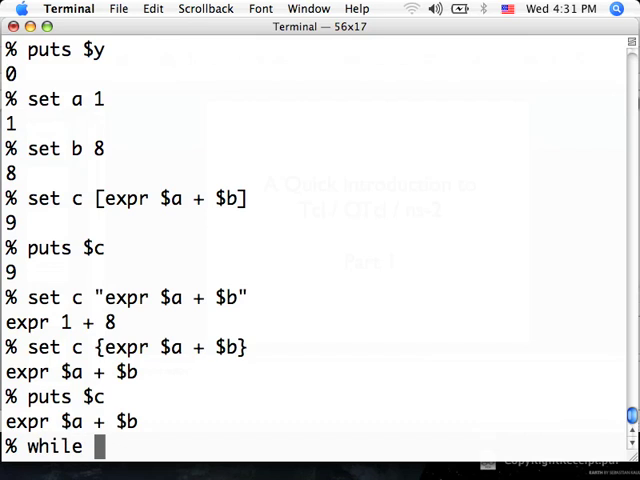
{"action": "type", "text": "{$b"}
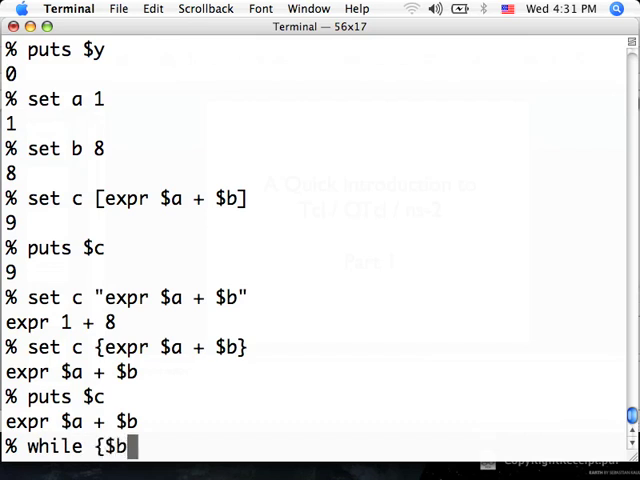
{"action": "type", "text": "> 1} {"}
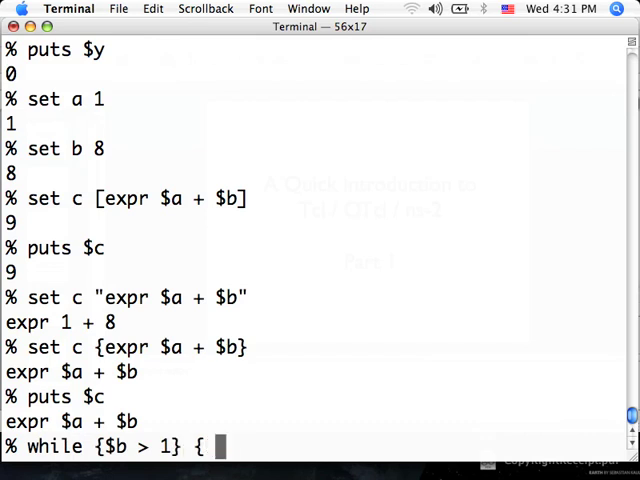
{"action": "type", "text": "set b [expr $b"}
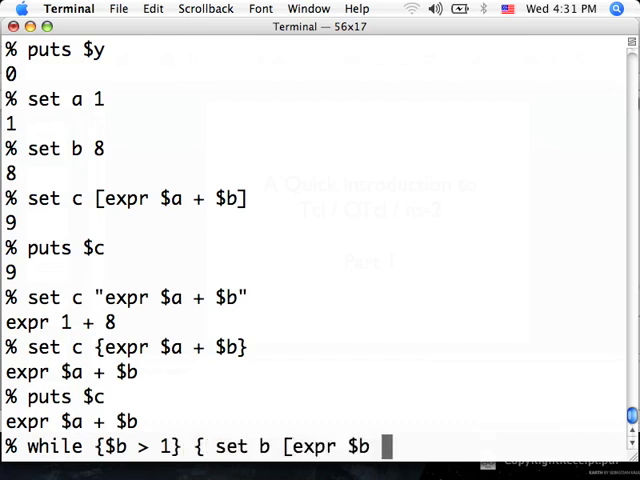
{"action": "type", "text": "- 1] ;"}
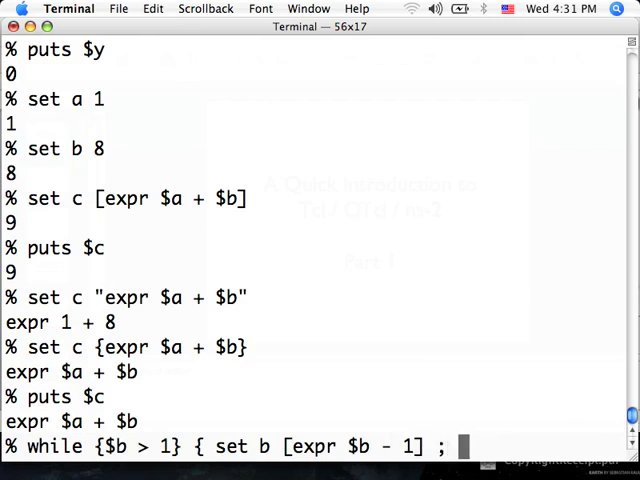
{"action": "type", "text": "puts $b"}
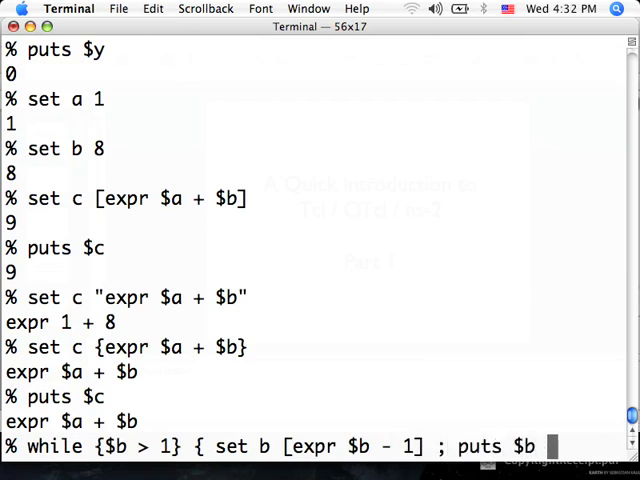
{"action": "type", "text": "}"}
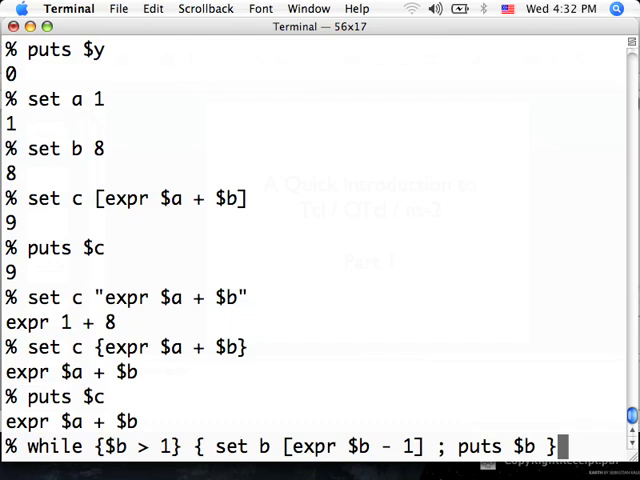
{"action": "double_click", "coordinate": [48, 447]}
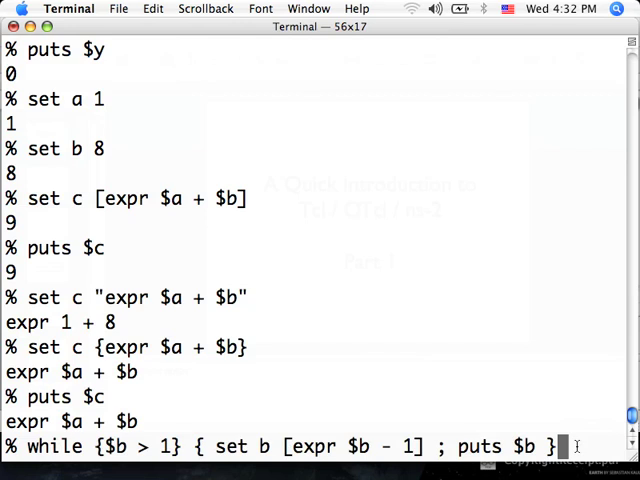
{"action": "key", "text": "Return"}
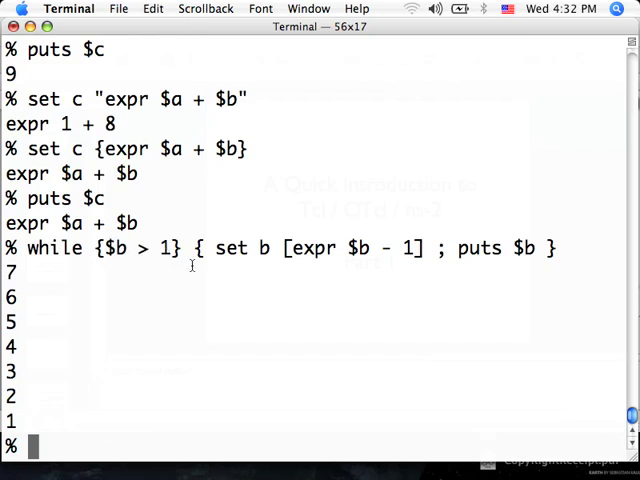
Run the loop with quoted condition while "$b > 1" { ... }, producing no output.
{"action": "type", "text": "while"}
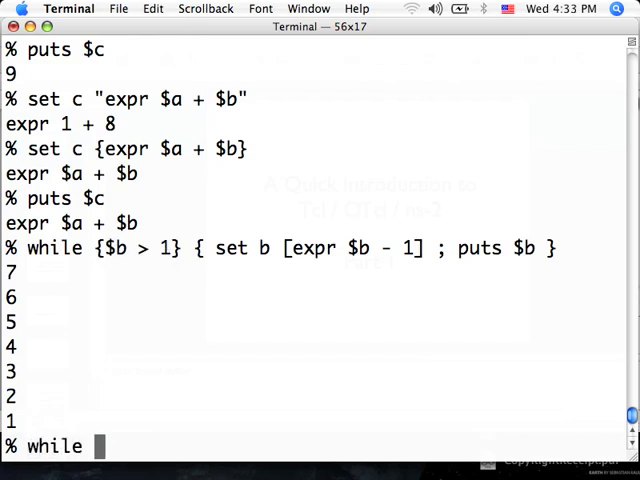
{"action": "type", "text": "\"$b > 1"}
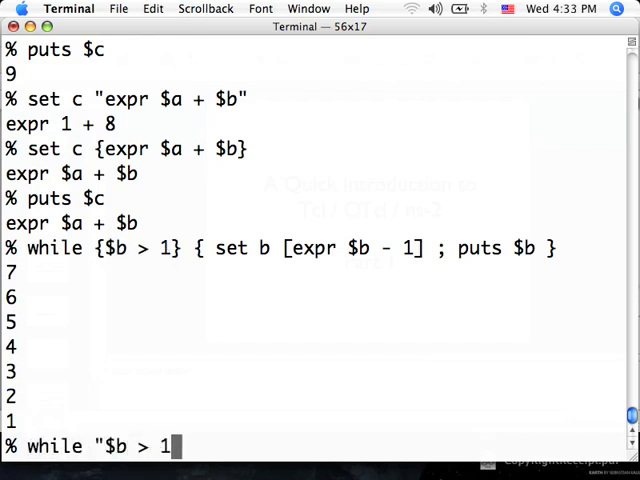
{"action": "type", "text": "\""}
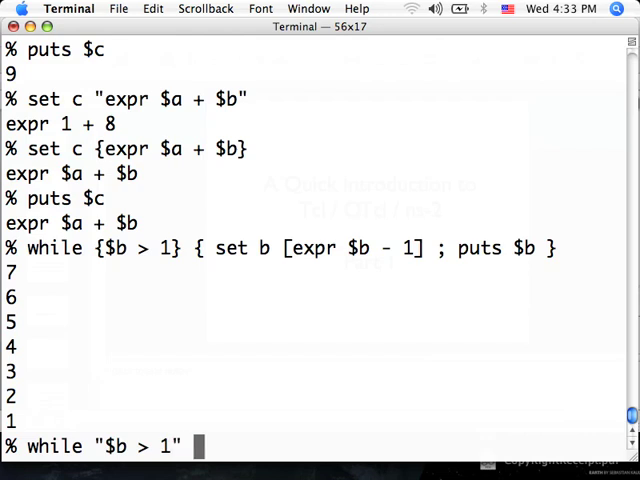
{"action": "type", "text": "{ s"}
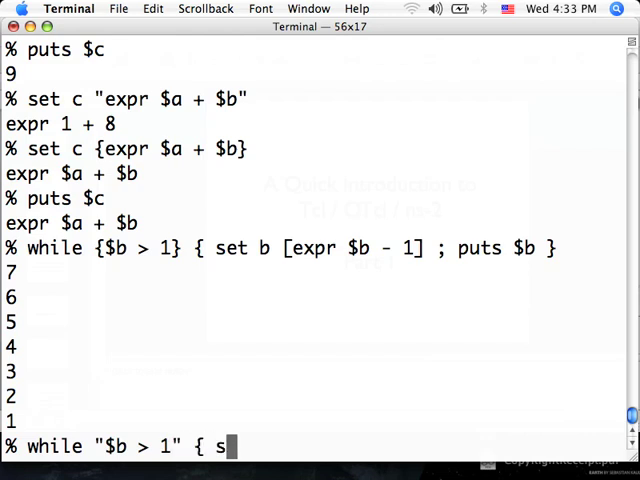
{"action": "type", "text": "et b [expr $"}
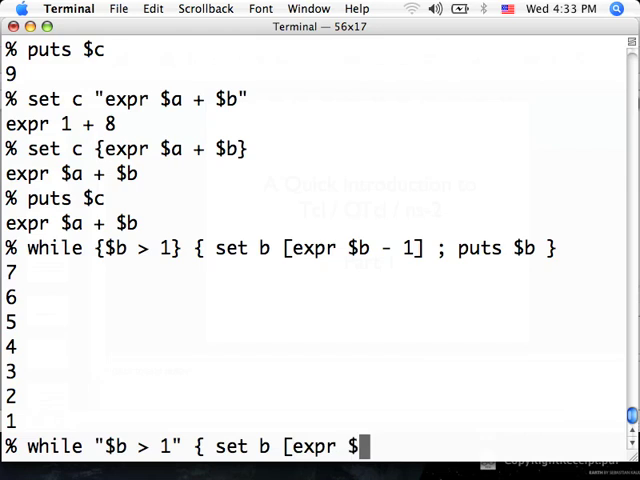
{"action": "type", "text": "\"- 1] ; put\""}
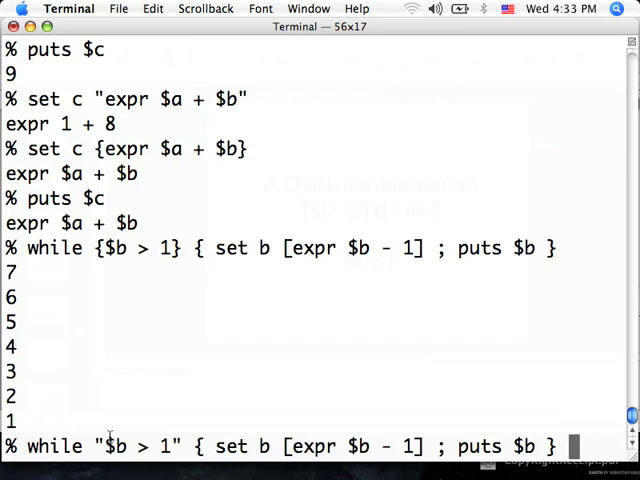
{"action": "mouse_move", "coordinate": [105, 440]}
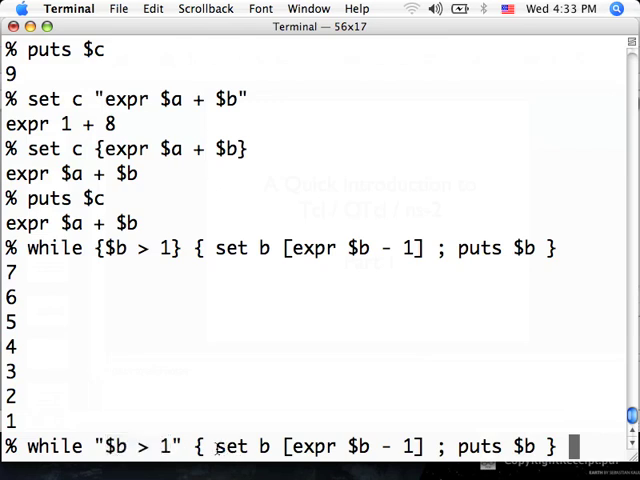
{"action": "left_click_drag", "start_coordinate": [213, 447], "coordinate": [537, 447]}
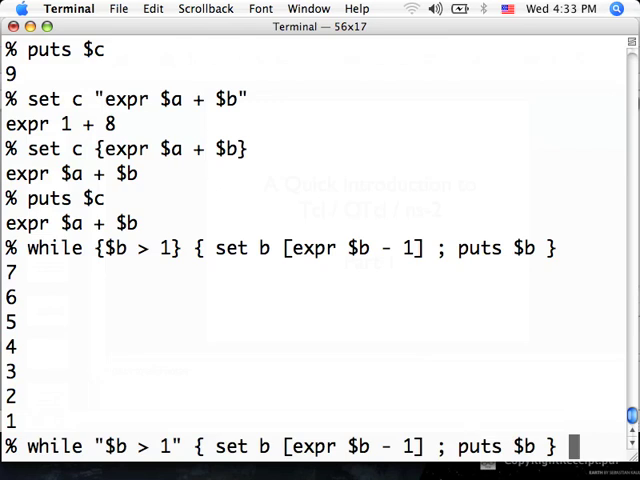
{"action": "key", "text": "Return"}
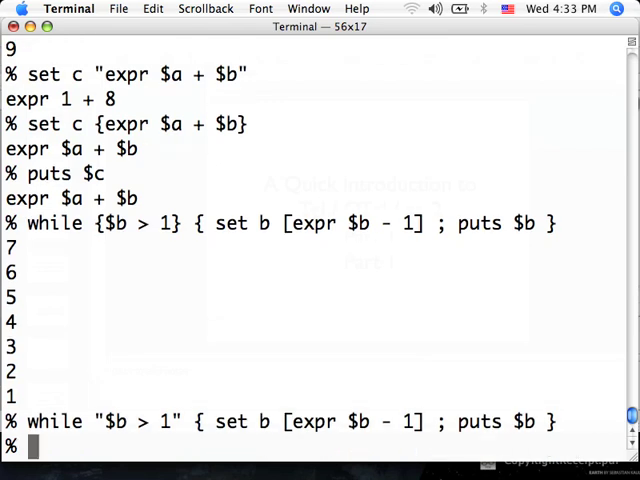
{"action": "type", "text": "set b"}
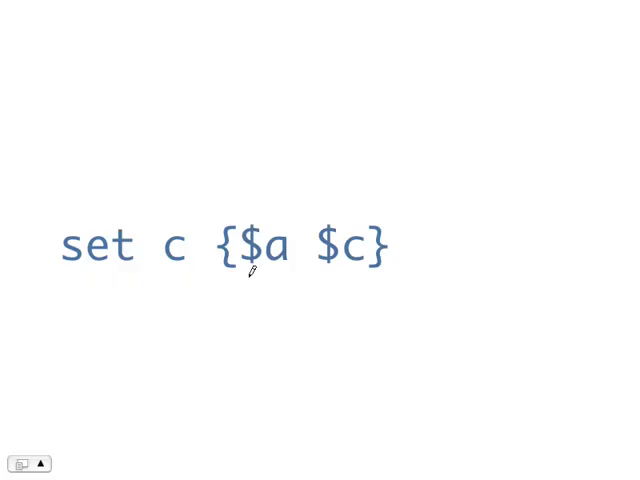
{"action": "mouse_move", "coordinate": [257, 270]}
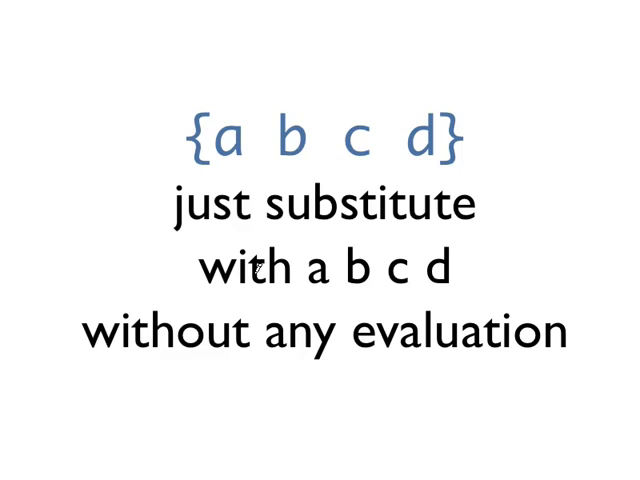
Advance past the last recap slide to the end of the slide show.
{"action": "key", "text": "right"}
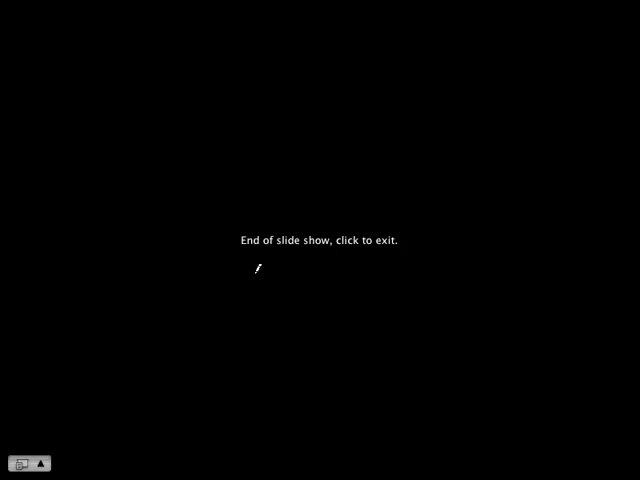